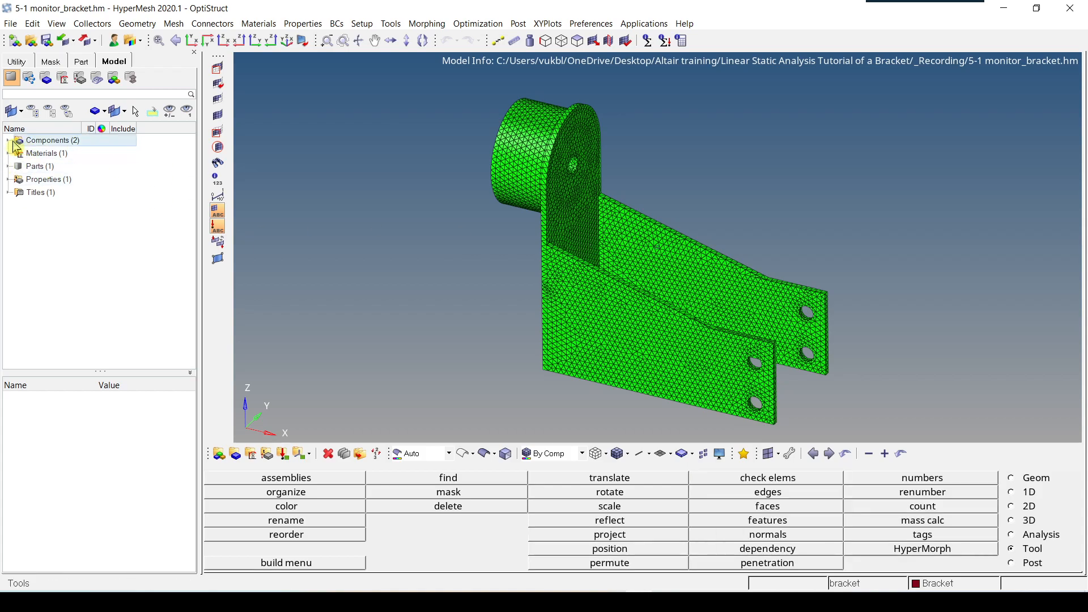
Expand the Components list in the Model browser to show Bracket and Mesh.
click(8, 139)
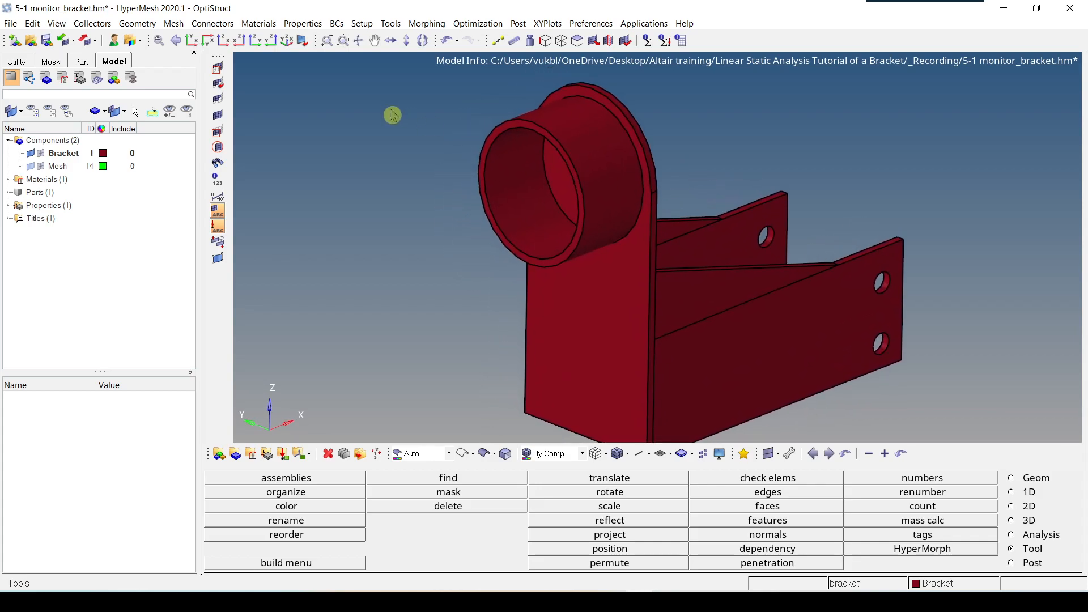
Create a node at the arc center of the large hole's circular edge via Geometry > Nodes > Arc Center with a lines selector.
click(137, 23)
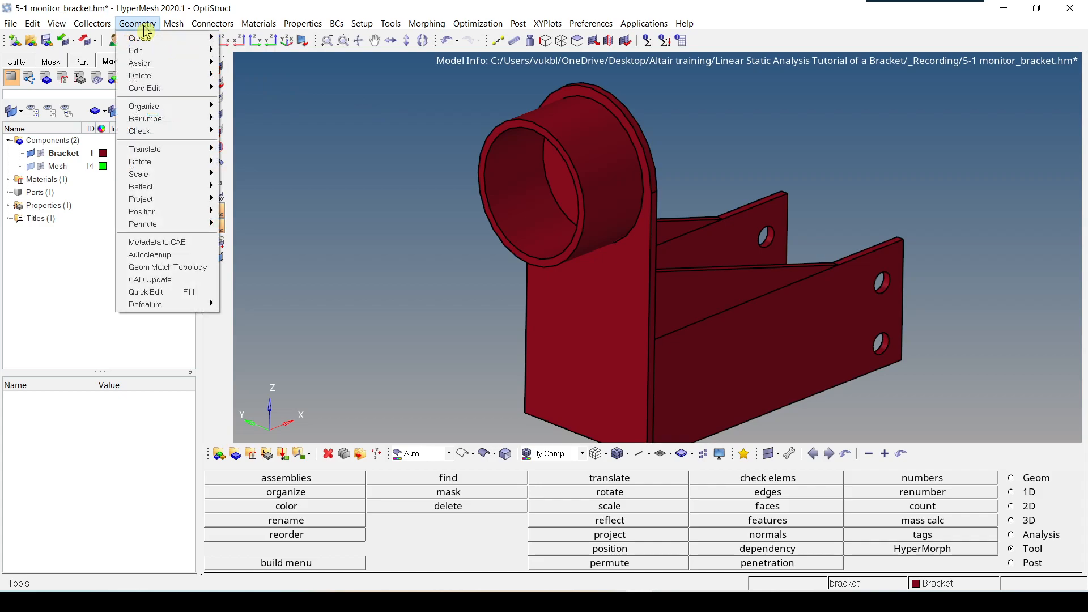
mouse_move(139, 39)
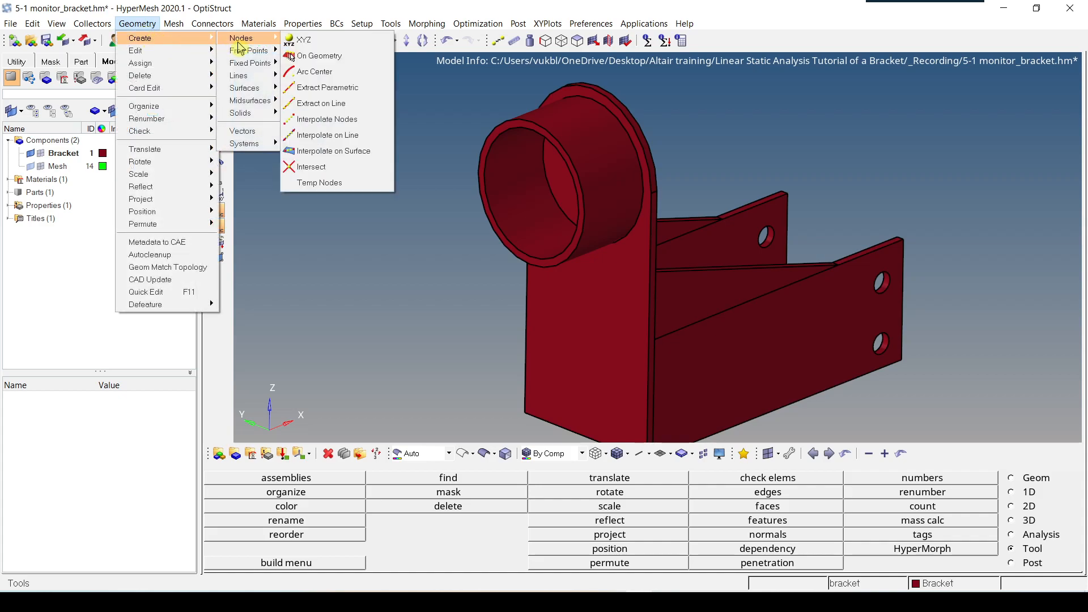
mouse_move(315, 72)
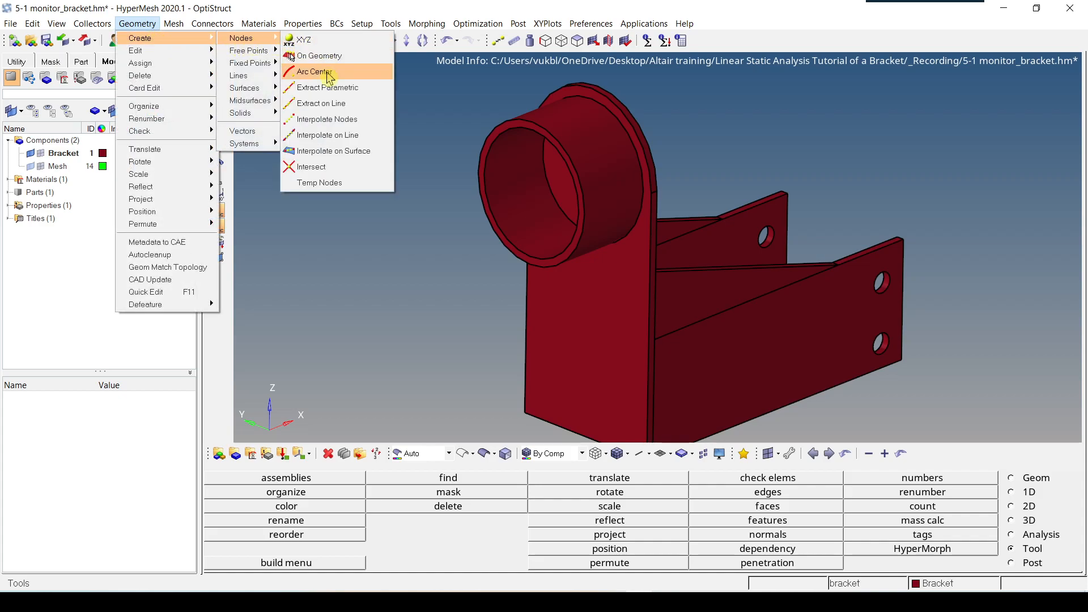
click(317, 71)
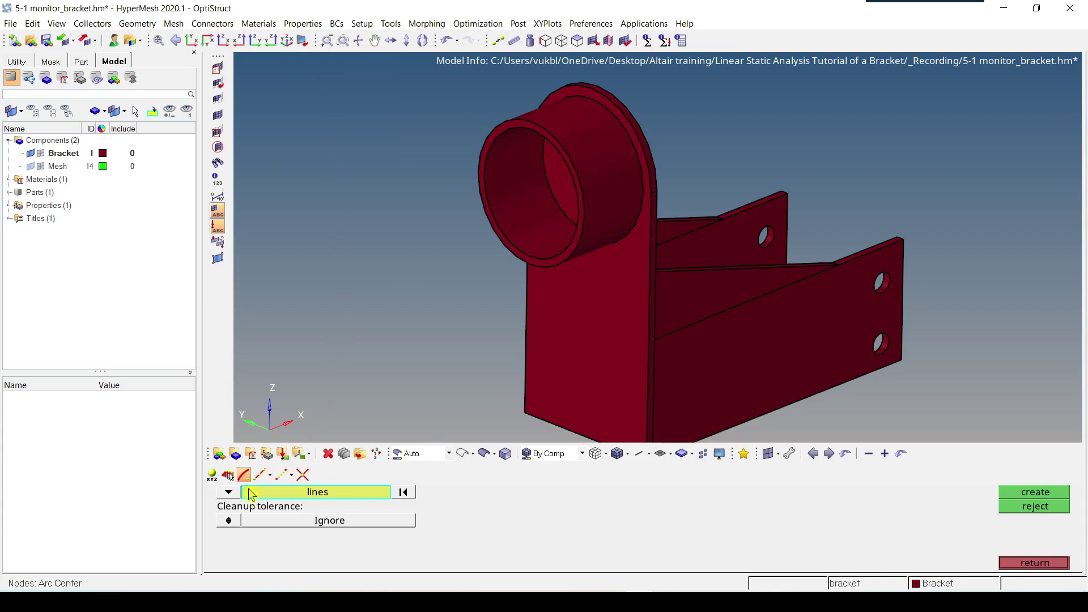
mouse_move(320, 499)
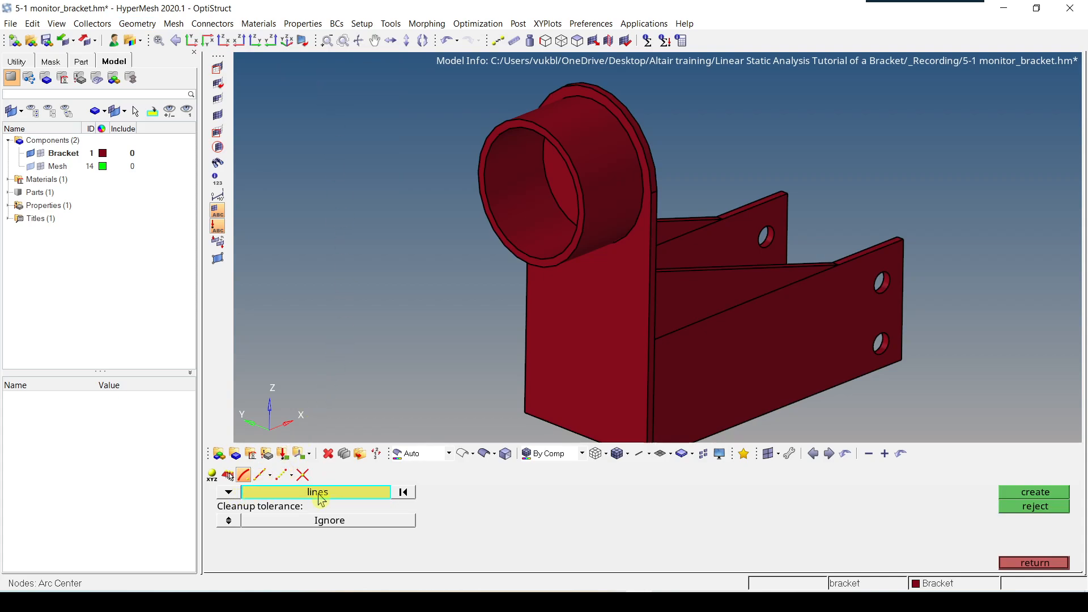
click(227, 491)
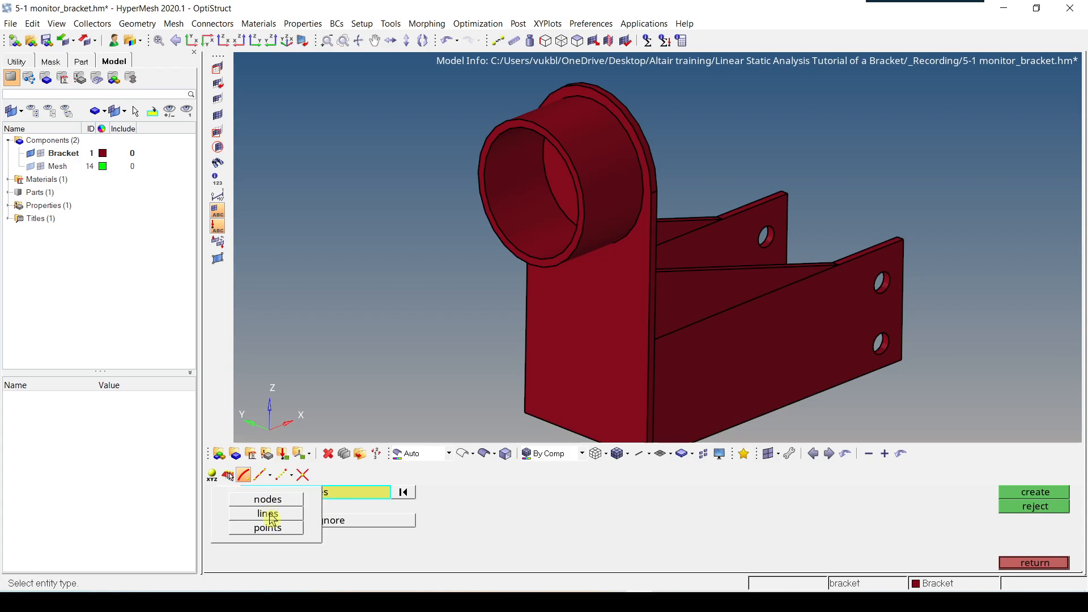
click(268, 512)
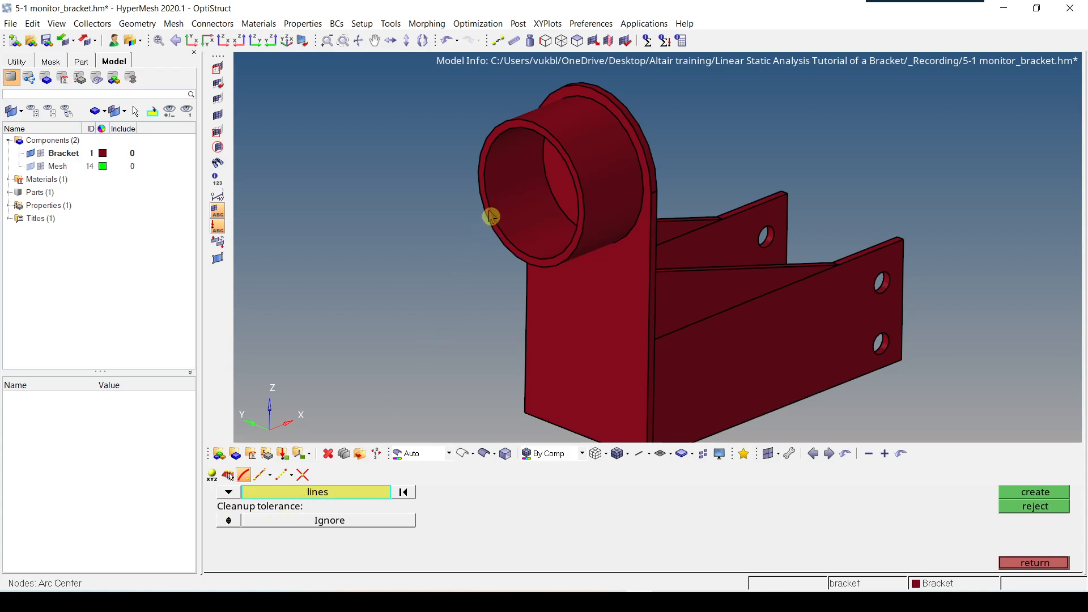
mouse_move(493, 216)
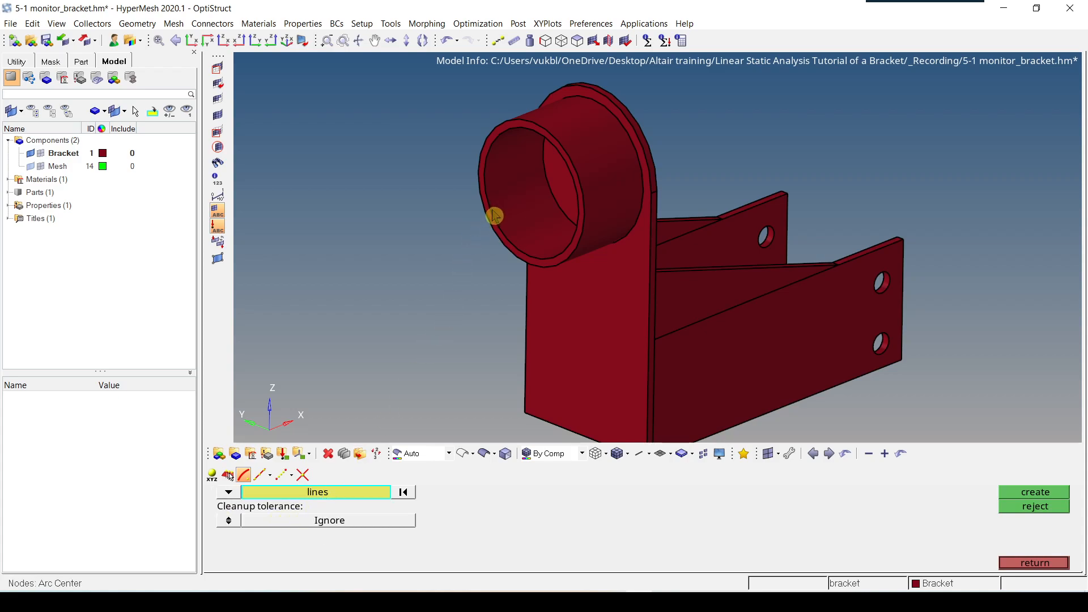
click(576, 199)
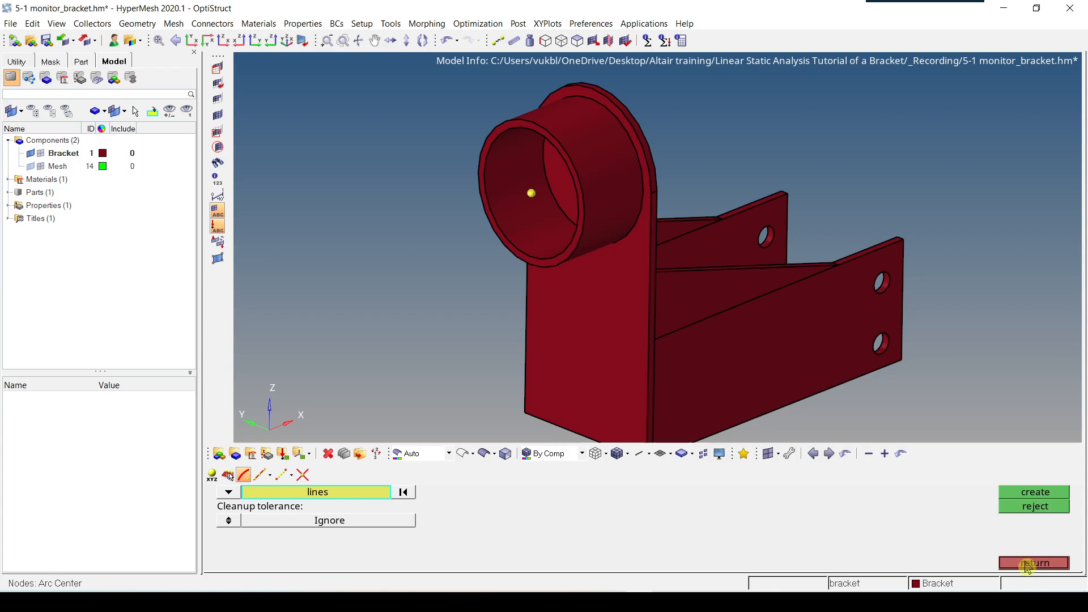
click(1034, 563)
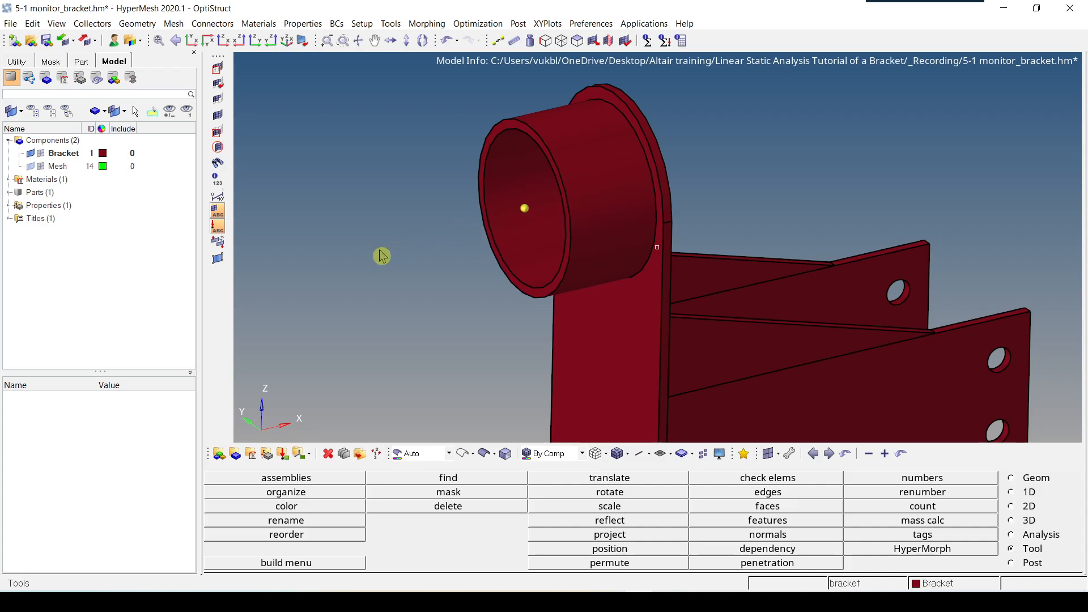
mouse_move(427, 190)
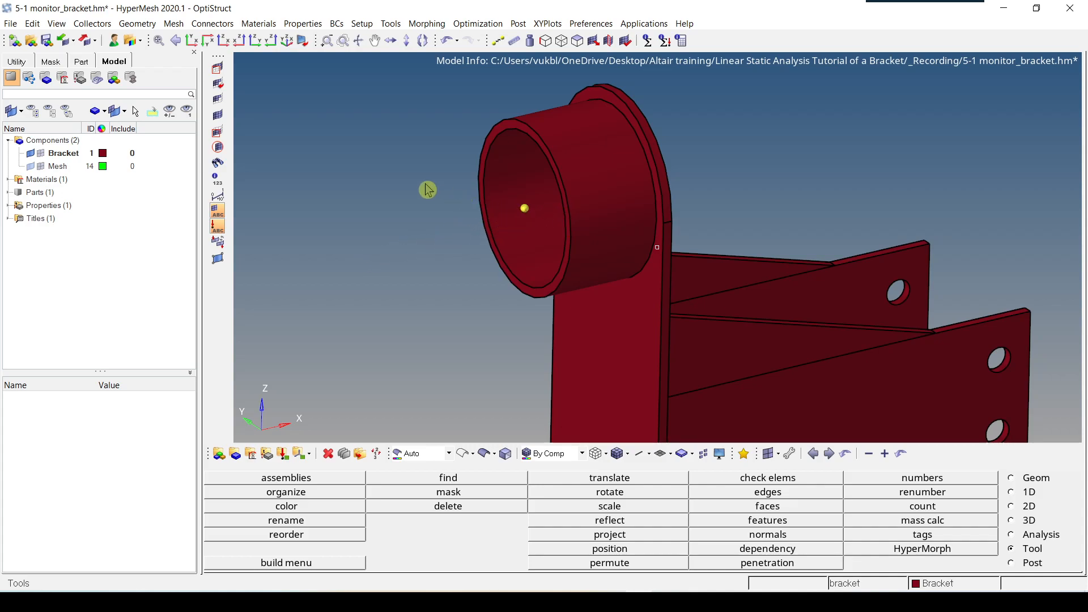
Translate the center node 40 units along the x axis so it sits in front of the hole.
click(137, 23)
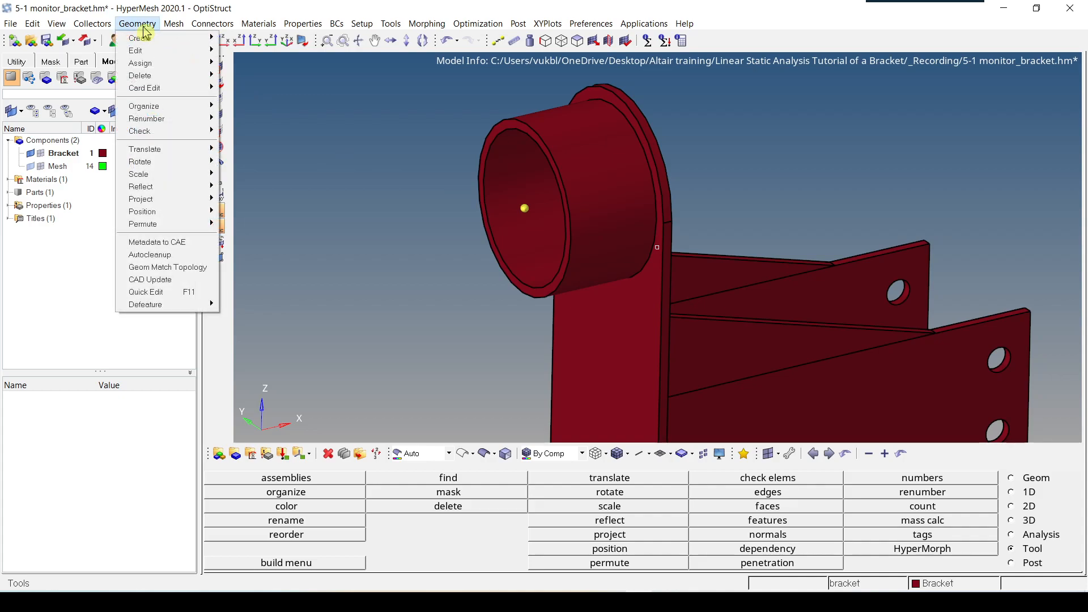
mouse_move(144, 149)
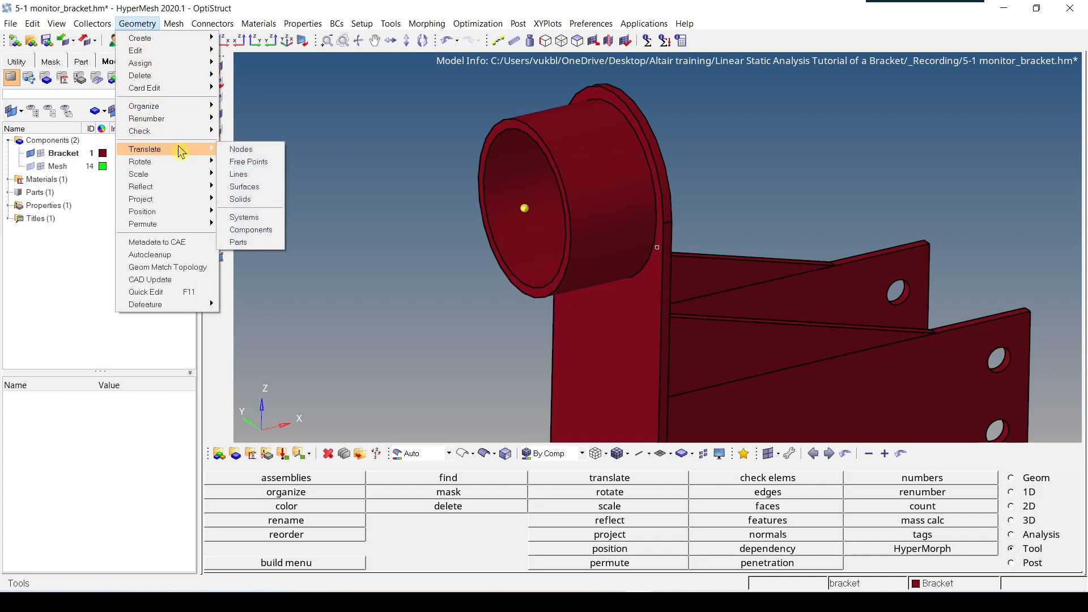
click(240, 149)
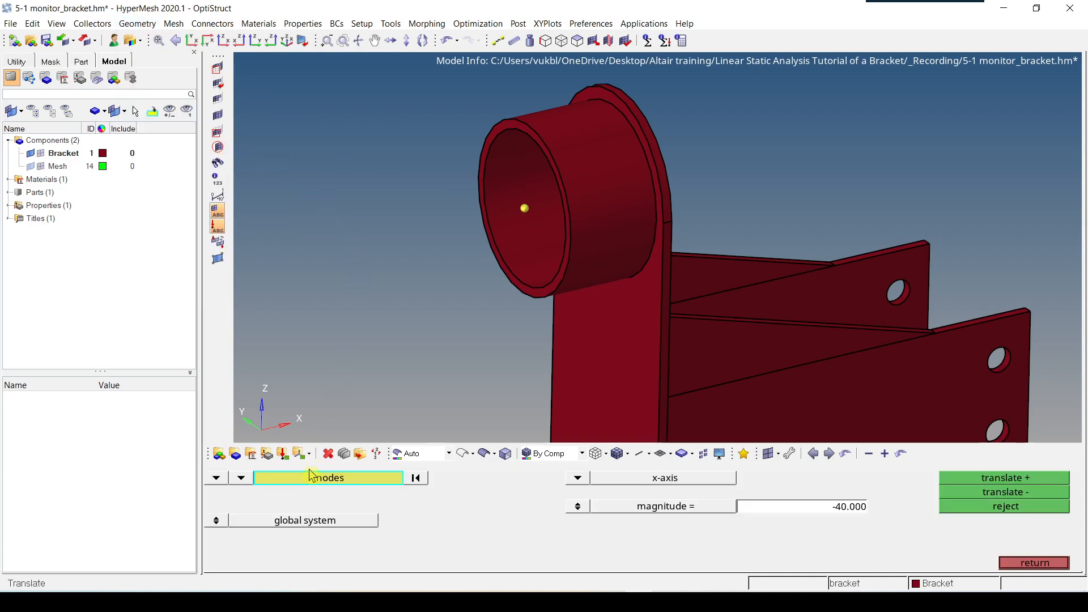
click(525, 212)
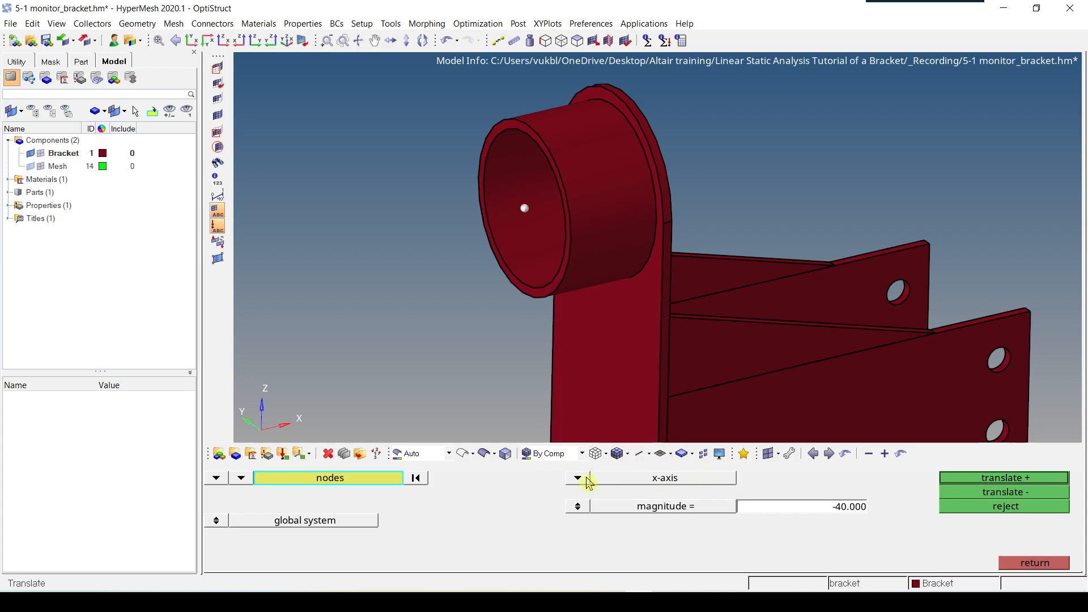
mouse_move(544, 503)
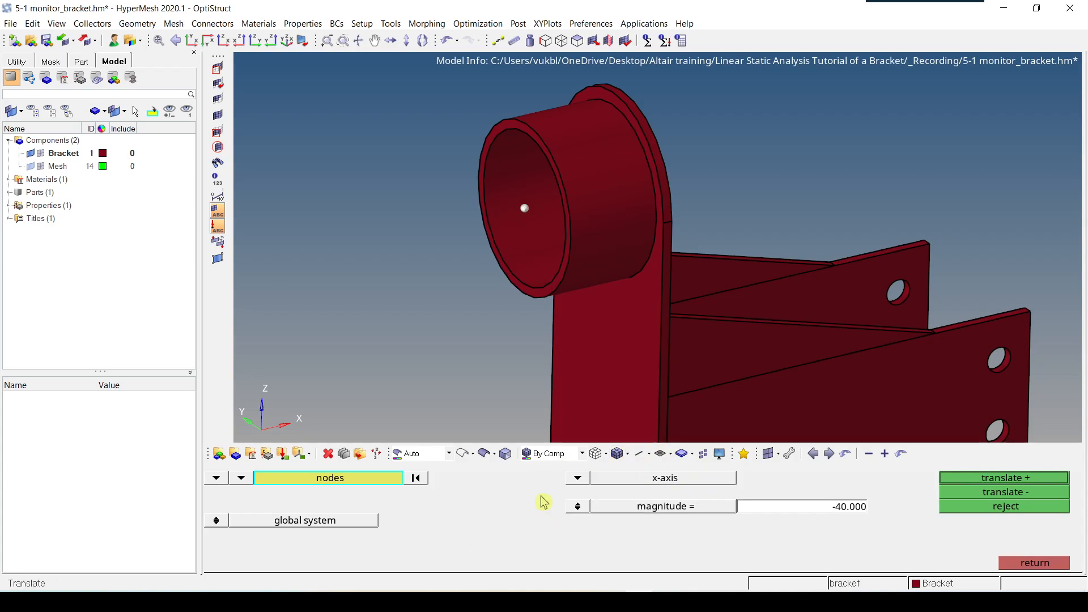
click(512, 217)
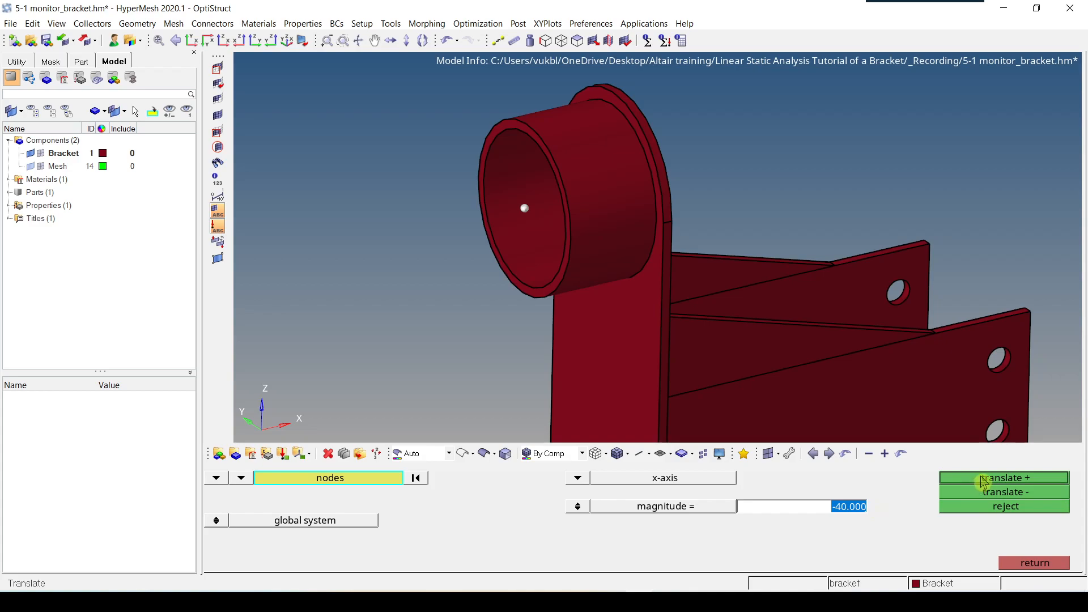
click(1003, 477)
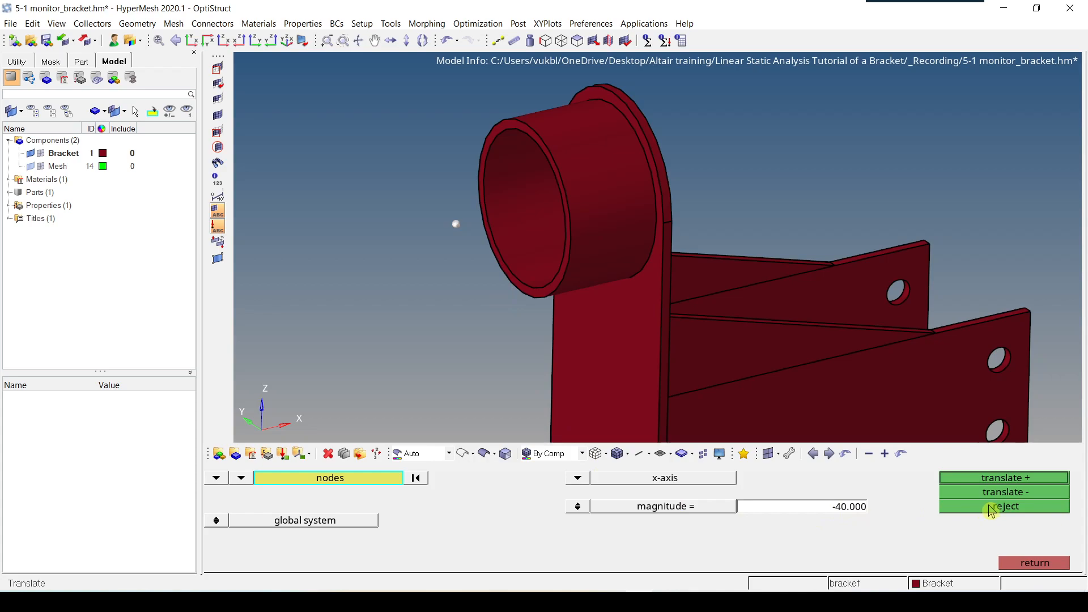
mouse_move(994, 510)
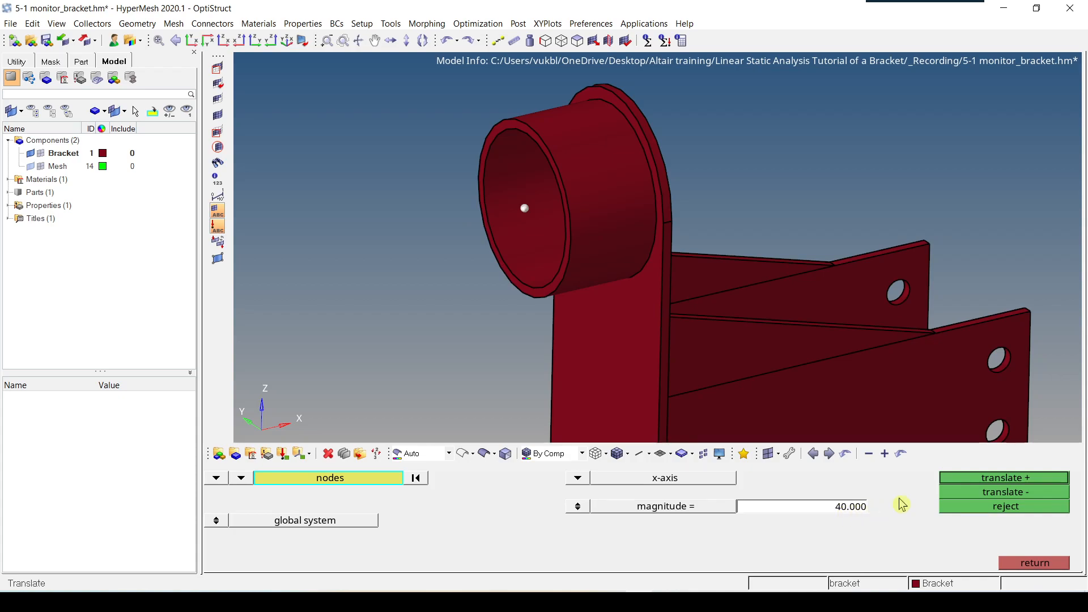
mouse_move(993, 500)
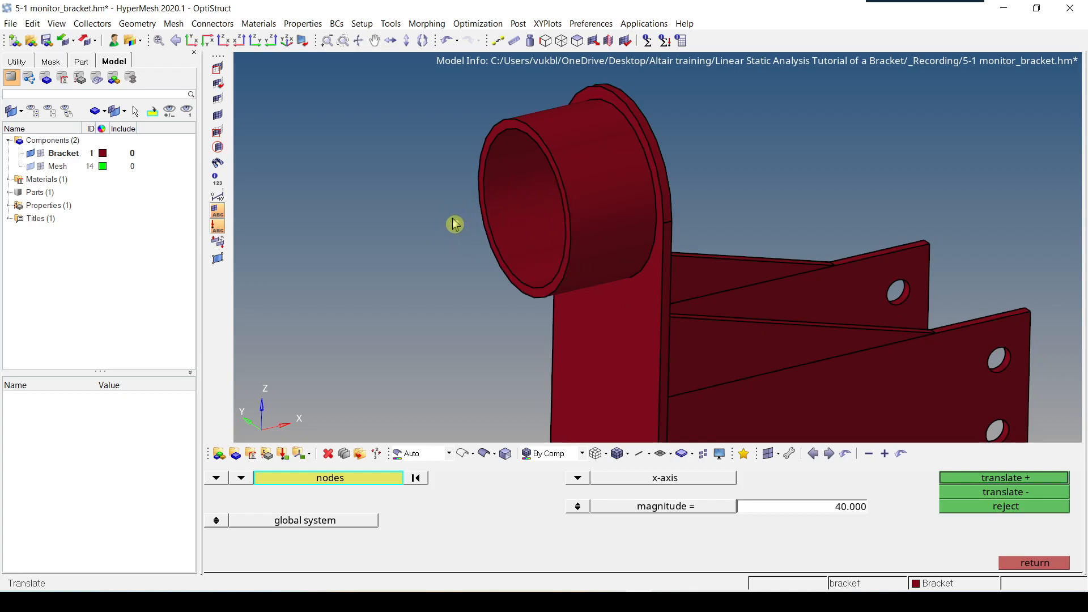
mouse_move(1034, 563)
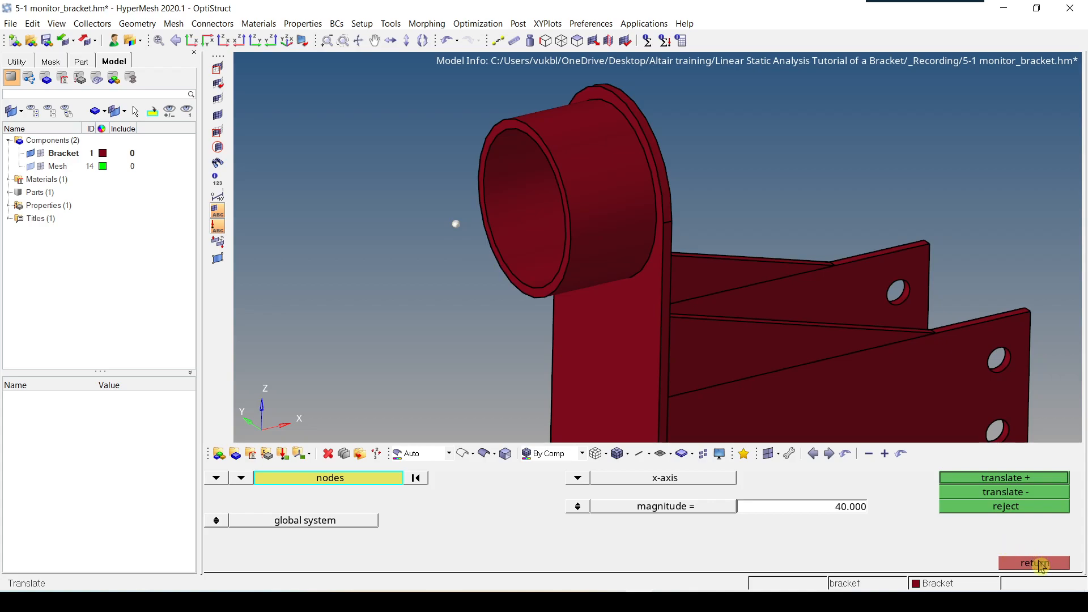
Create a new component named RBE2 and colour it orange.
click(1034, 563)
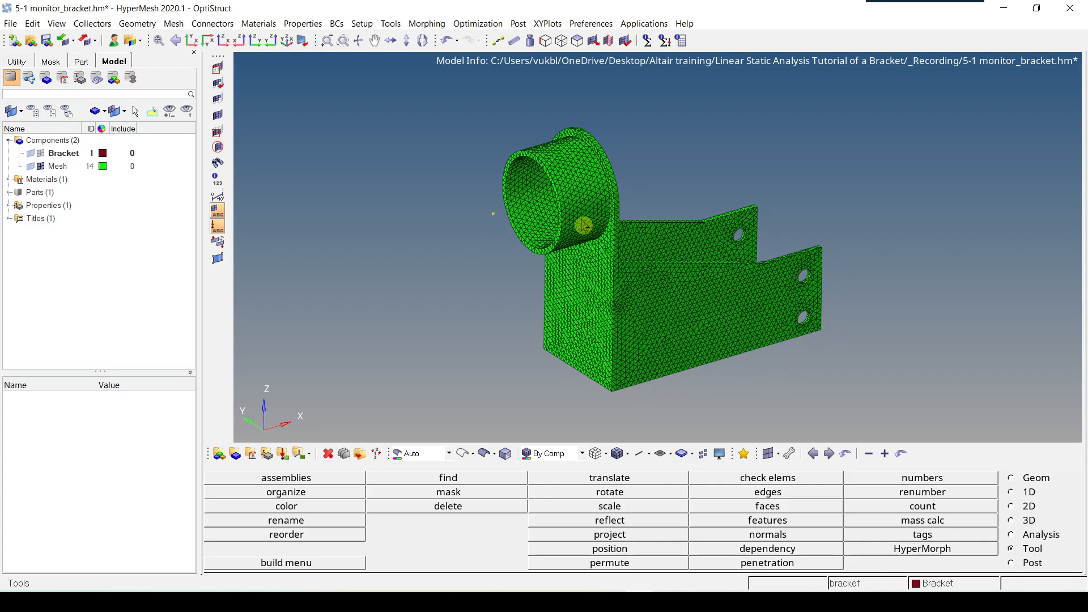
mouse_move(536, 220)
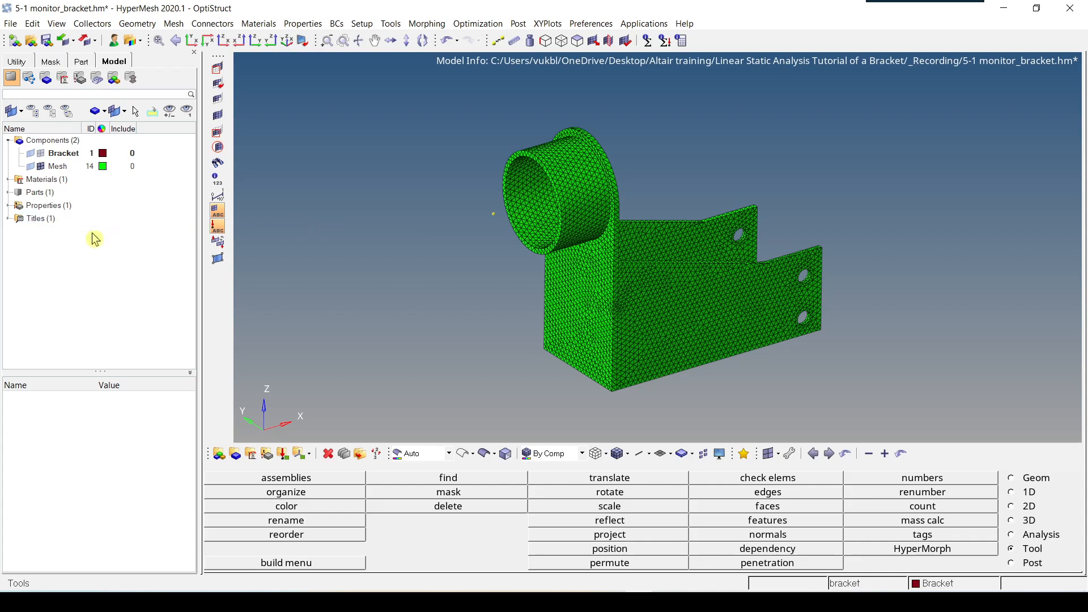
right_click(94, 239)
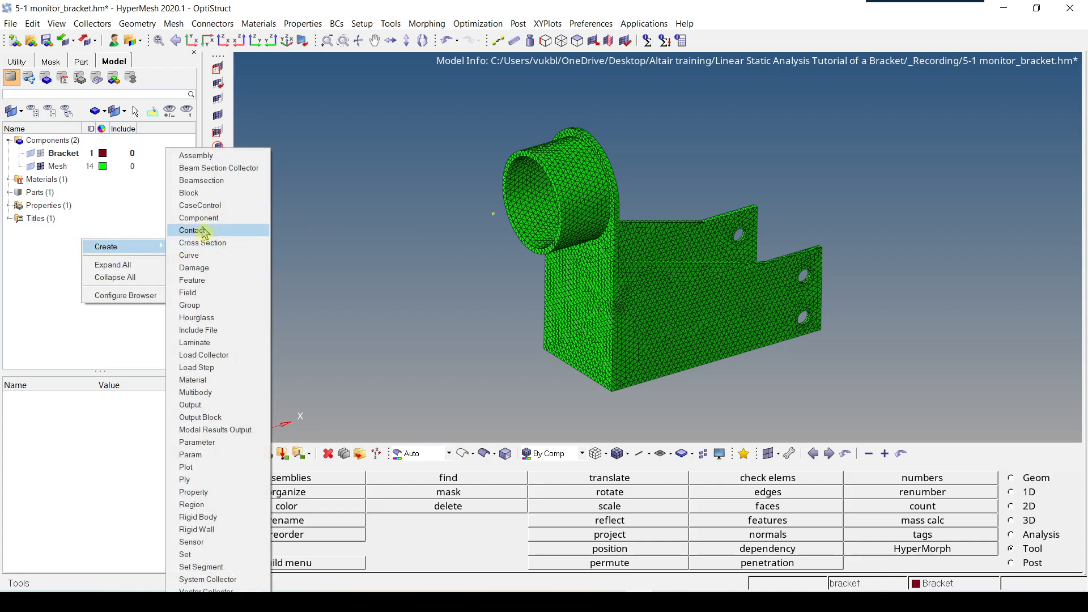
click(198, 217)
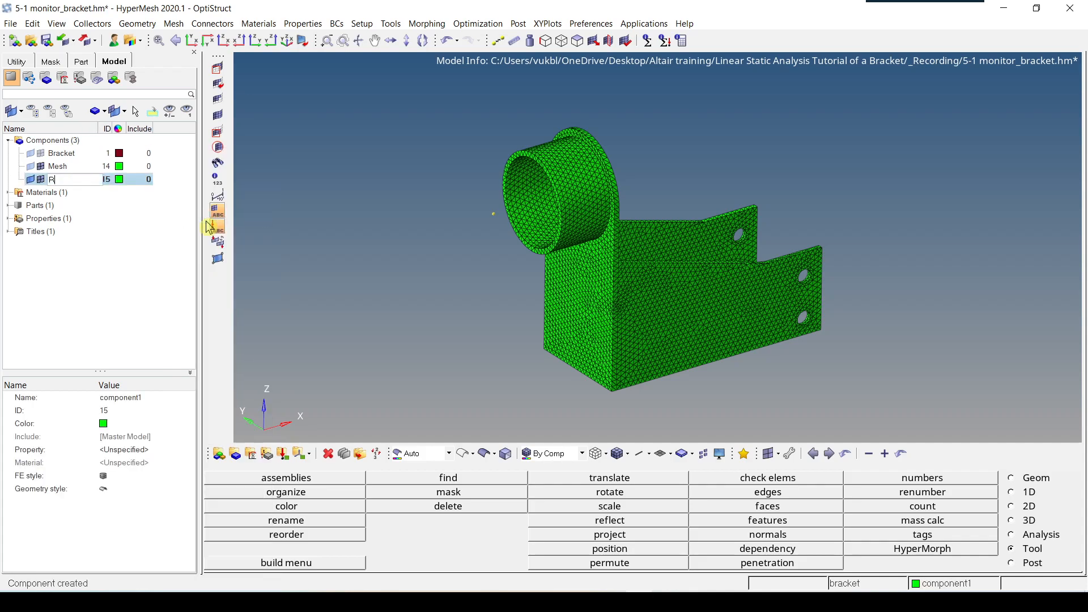
text(RBE2)
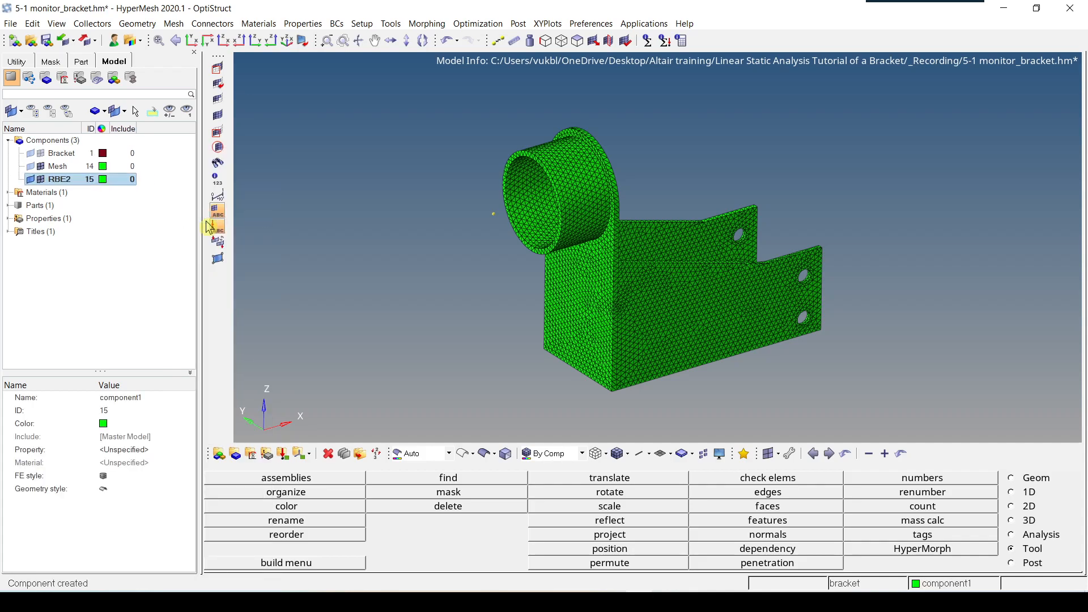
click(61, 179)
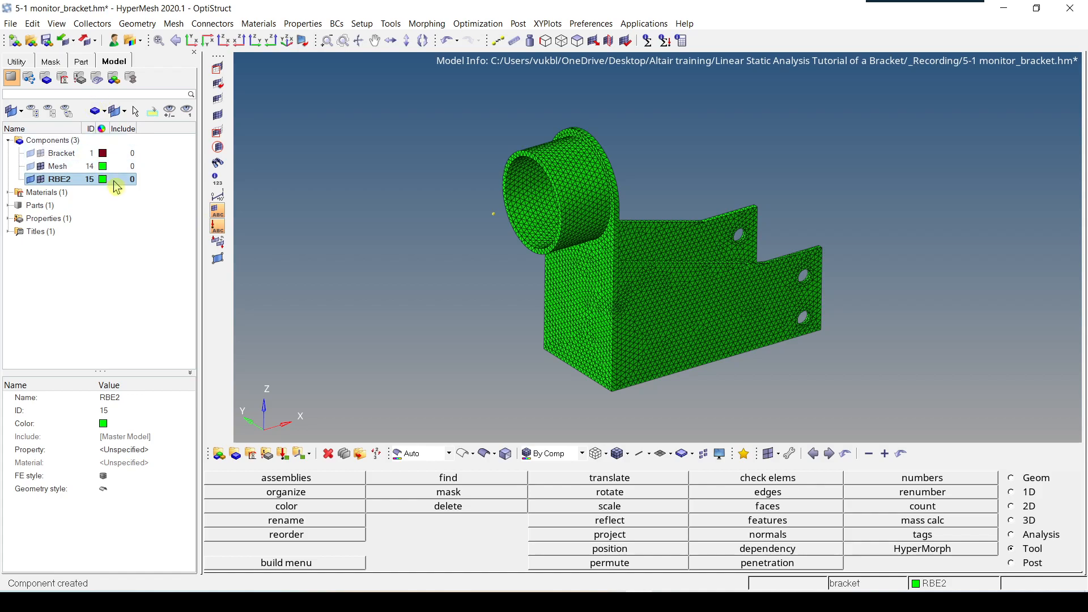
click(103, 179)
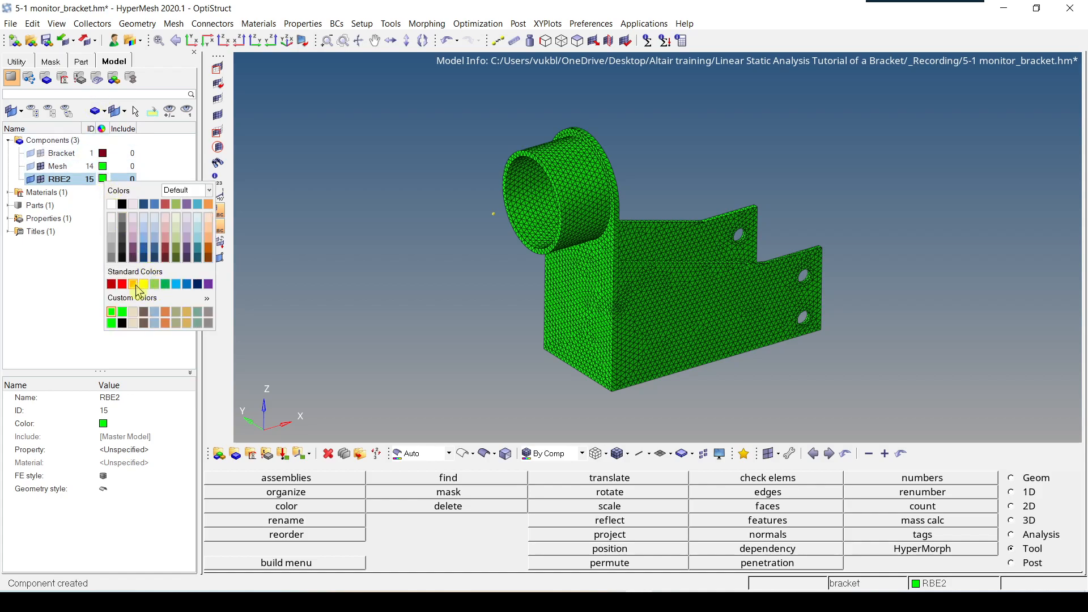
click(133, 284)
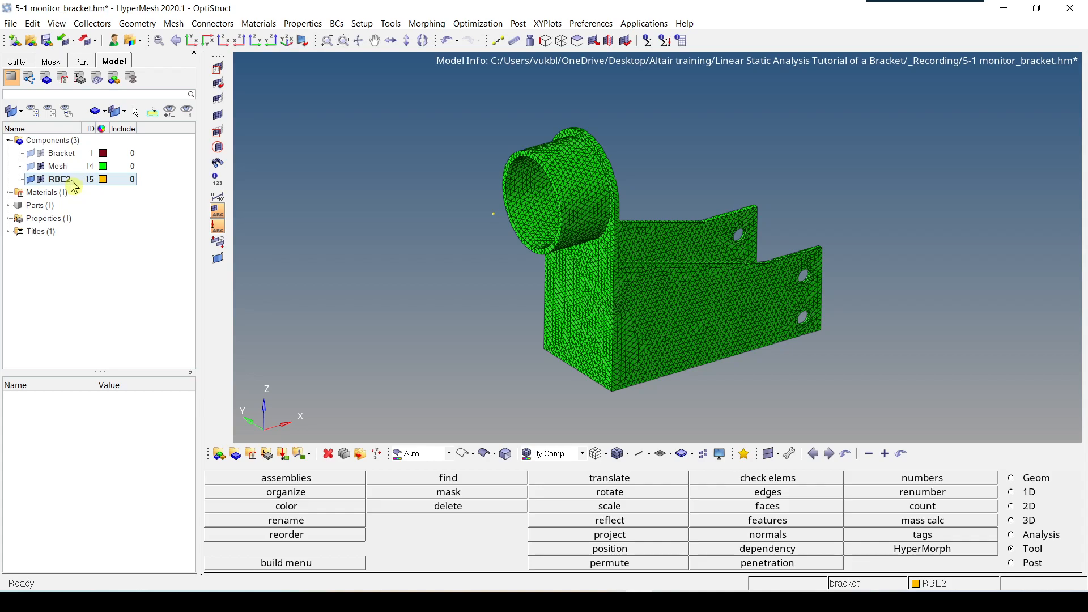
mouse_move(70, 180)
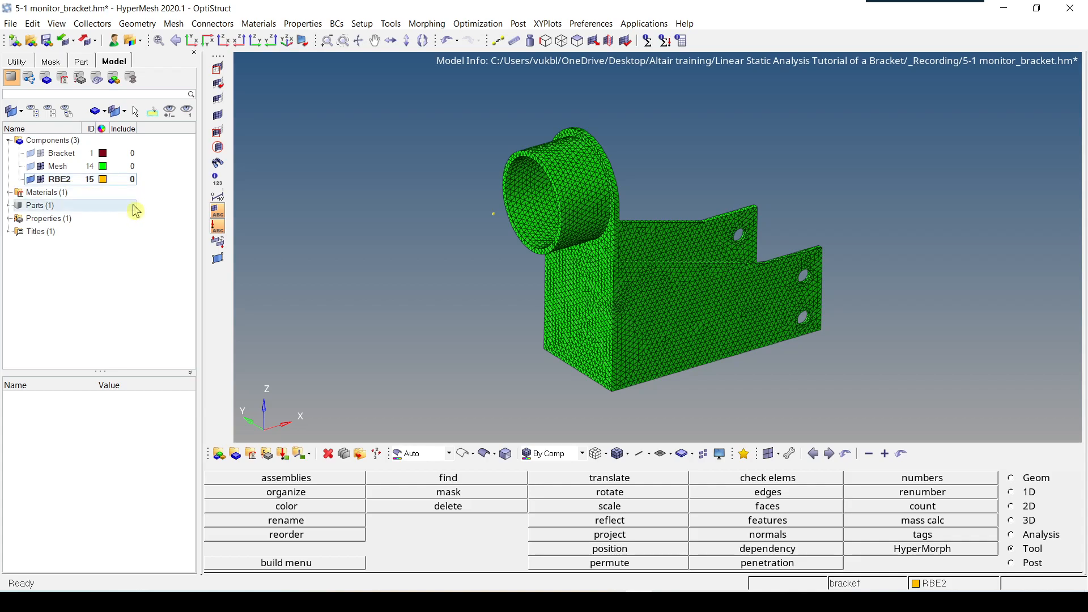
mouse_move(456, 159)
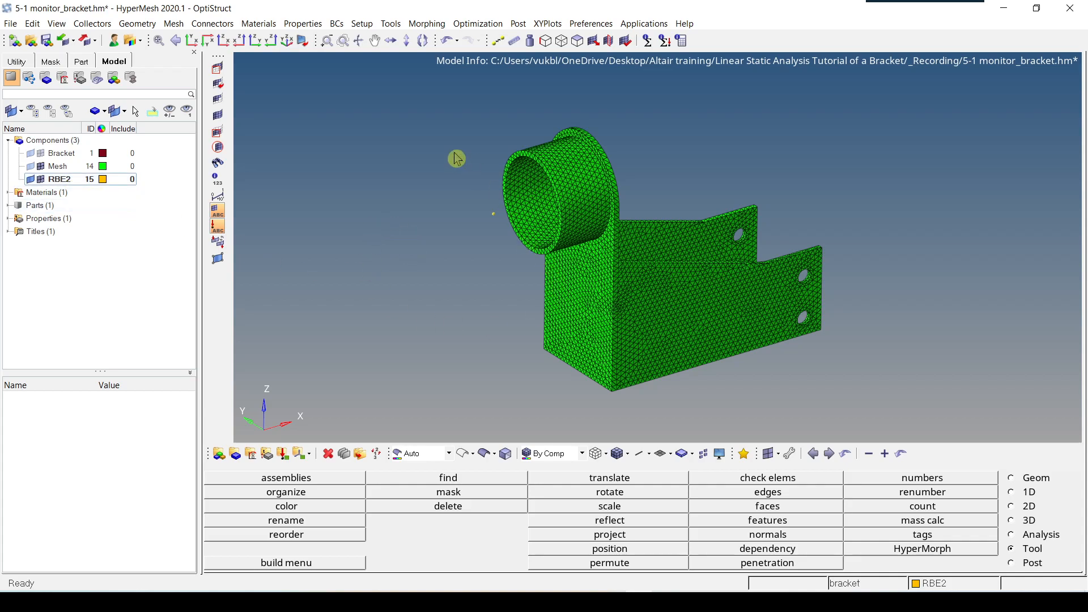
mouse_move(475, 223)
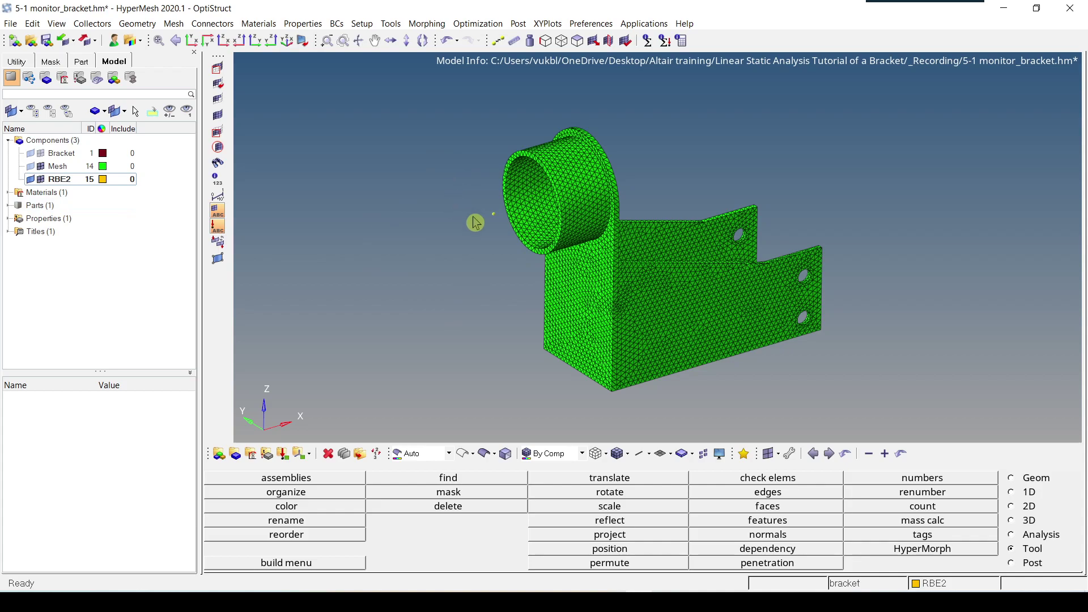
mouse_move(159, 175)
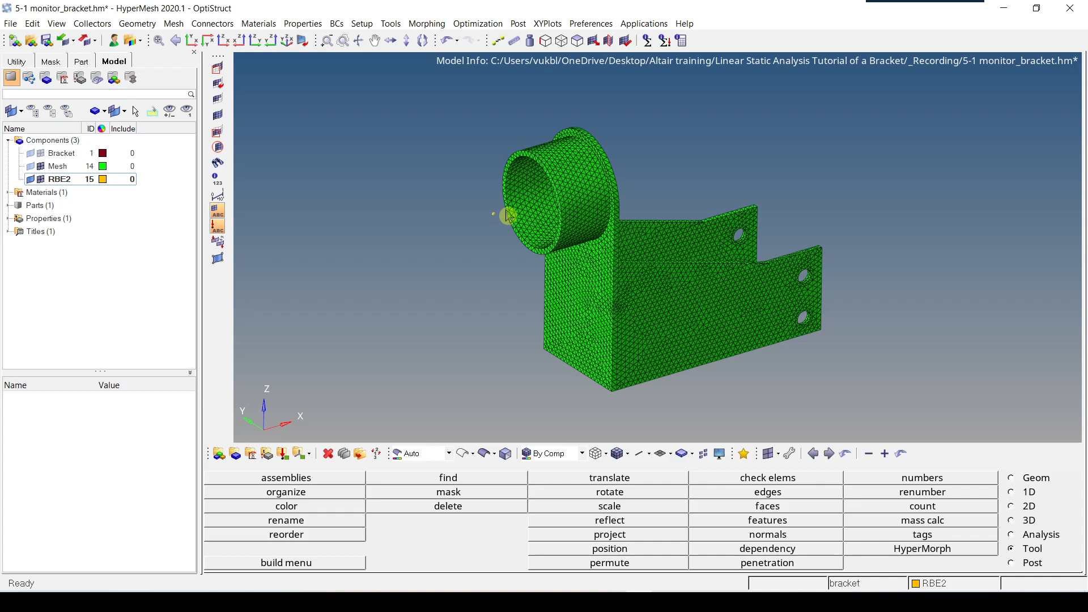
Start the 1D Rigids tool set to build an RBE2 with multiple dependent nodes.
click(172, 23)
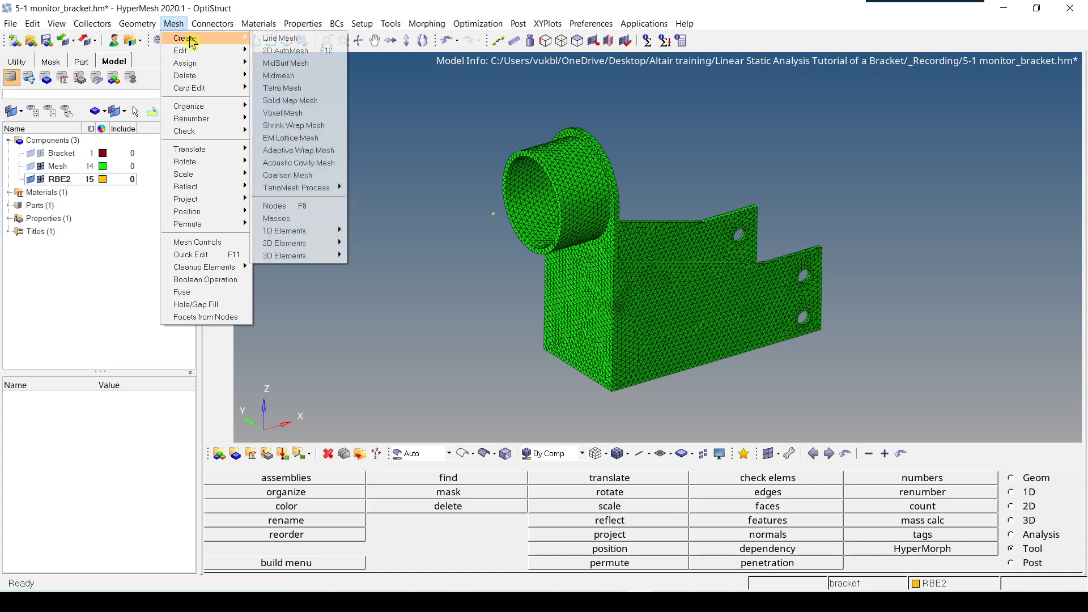
mouse_move(285, 230)
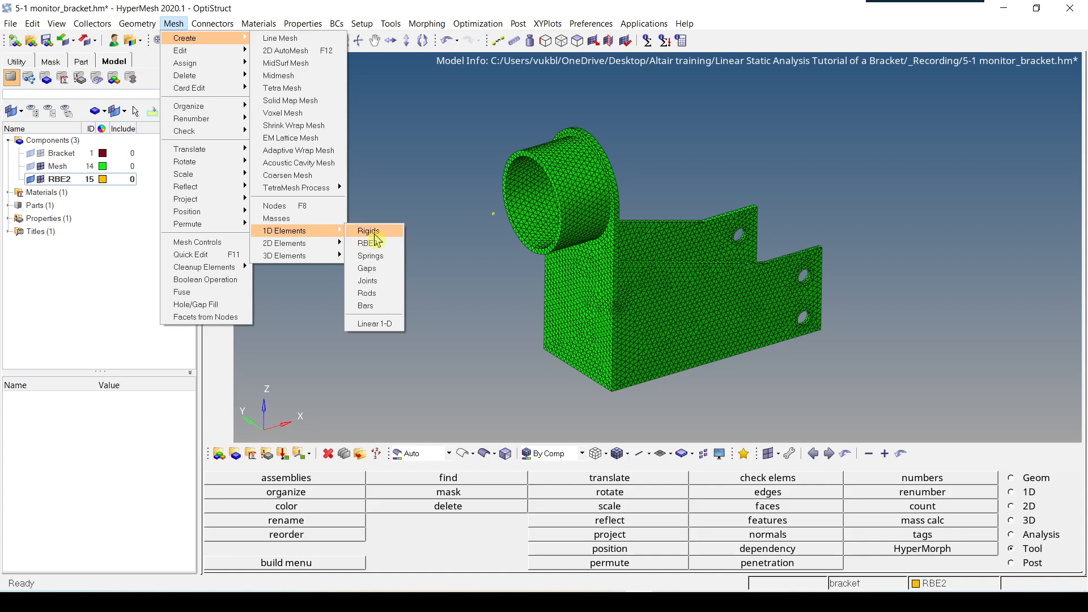
click(367, 230)
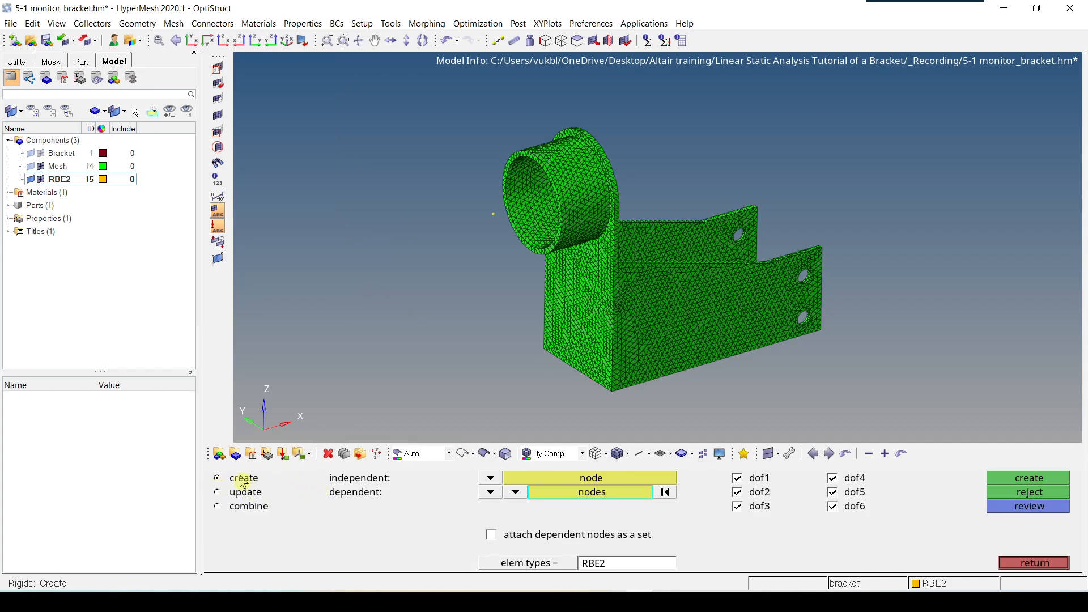
mouse_move(392, 487)
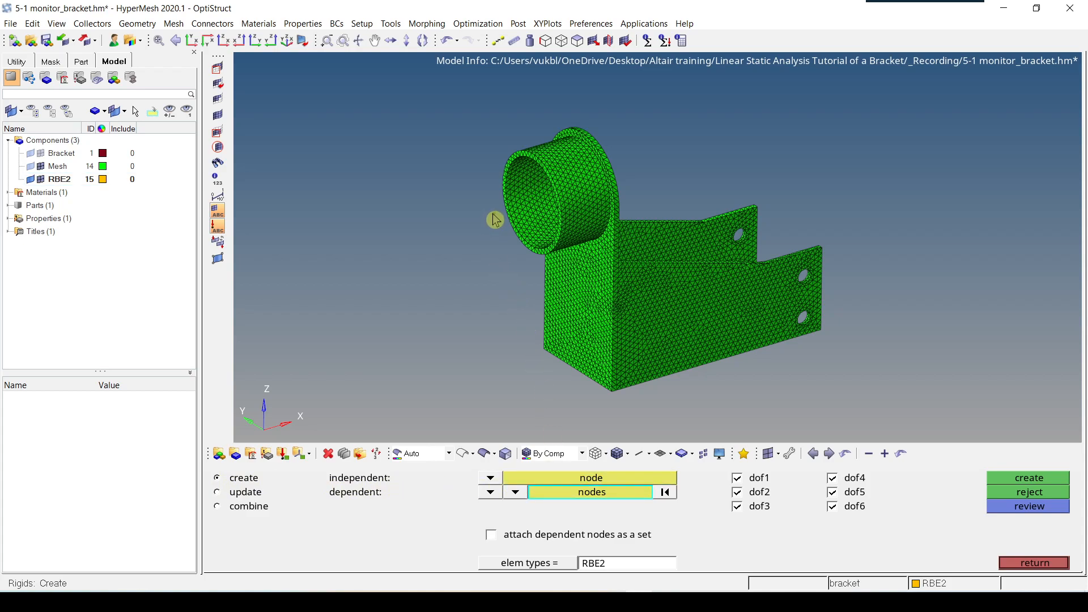
mouse_move(371, 495)
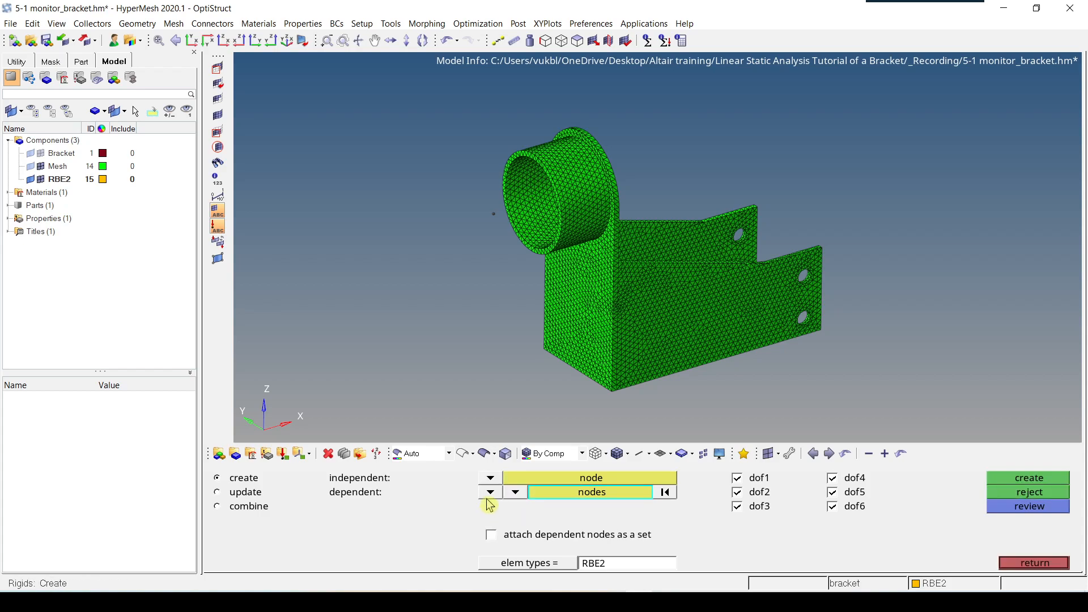
mouse_move(499, 193)
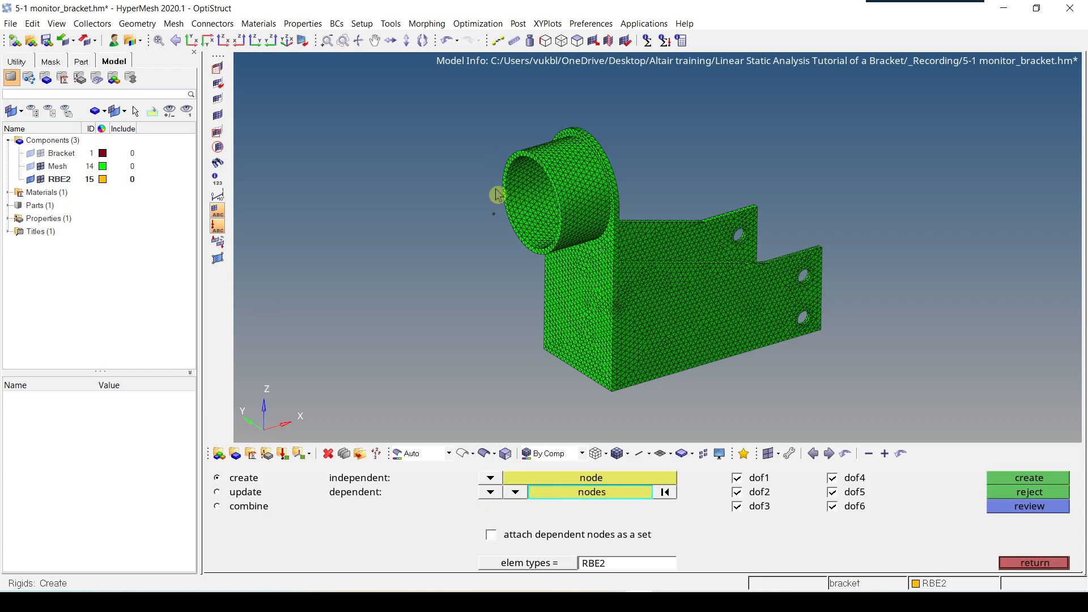
click(514, 492)
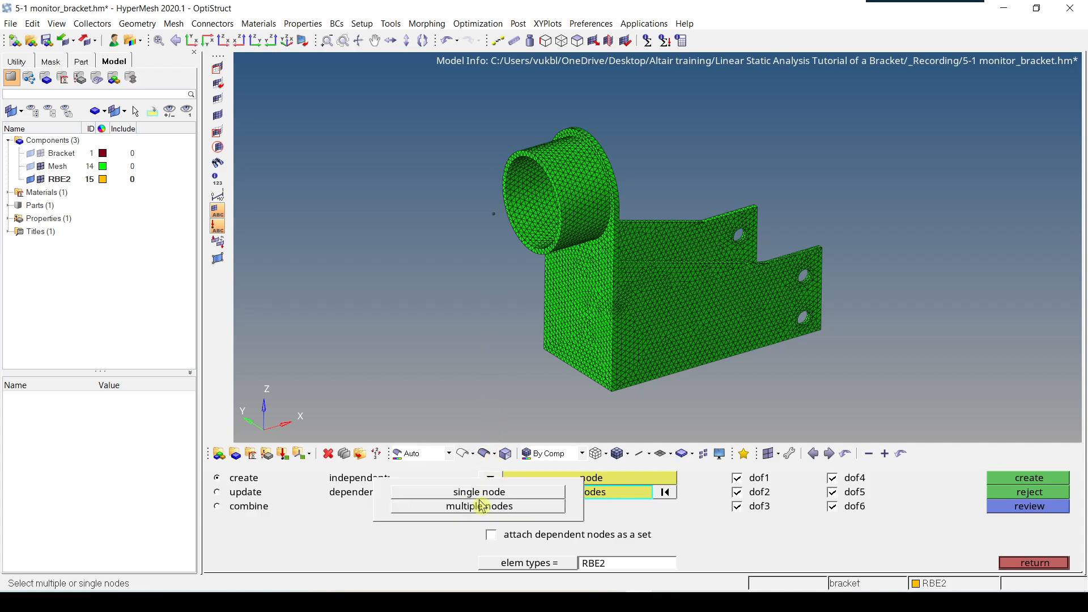
click(478, 491)
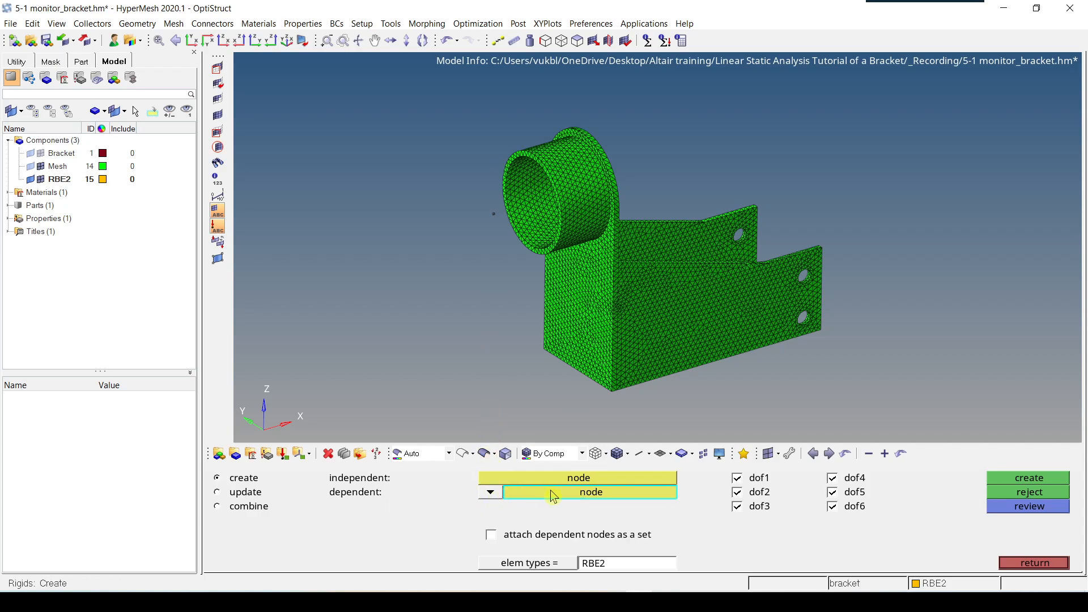
click(490, 492)
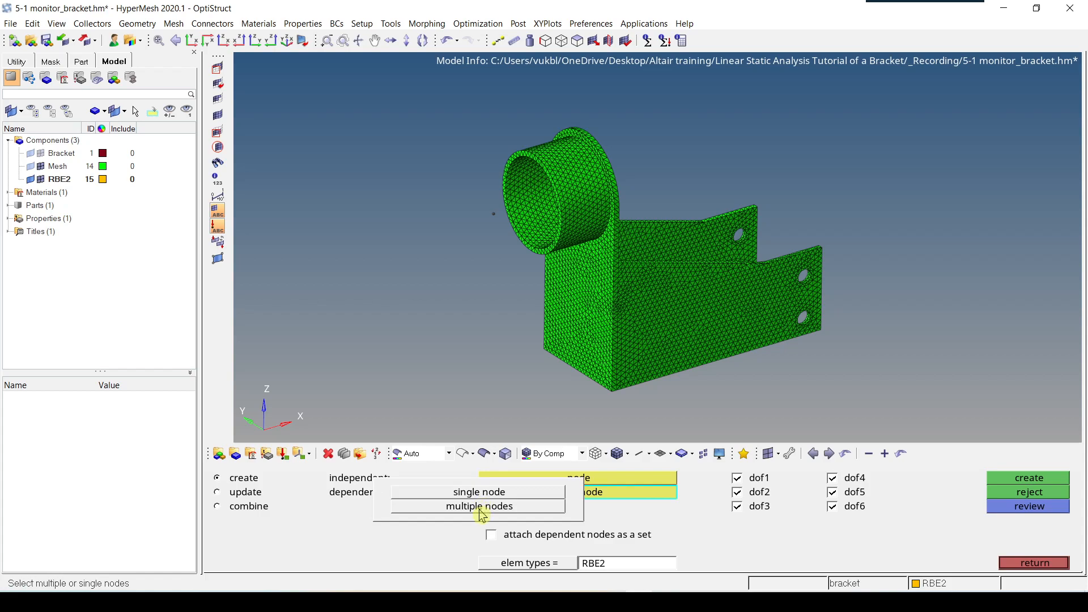
click(479, 506)
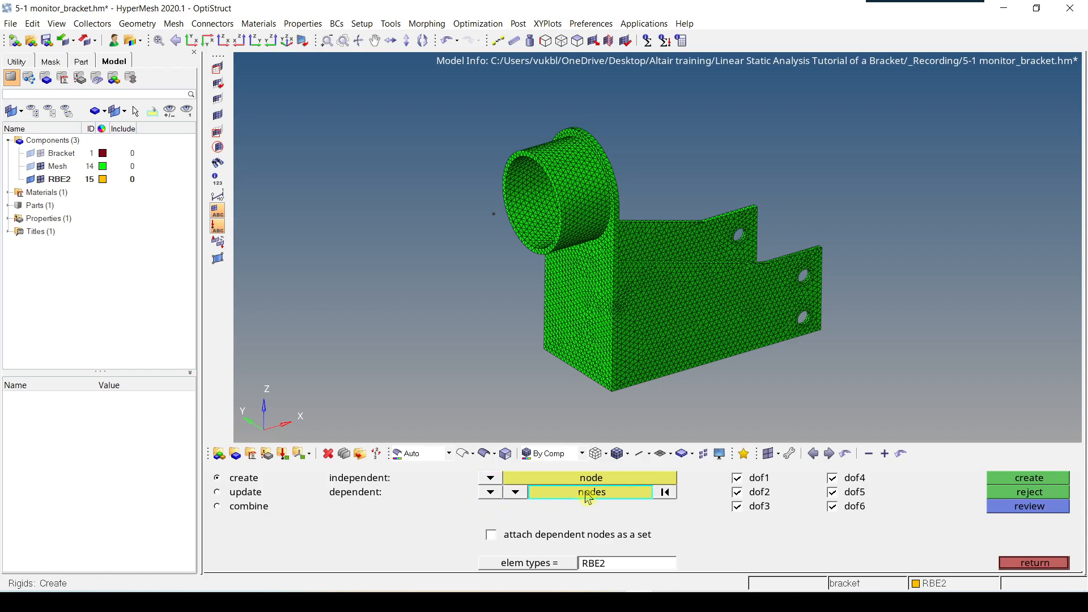
Pick the centre node as independent and the ring nodes around the hole rim as dependents.
click(589, 492)
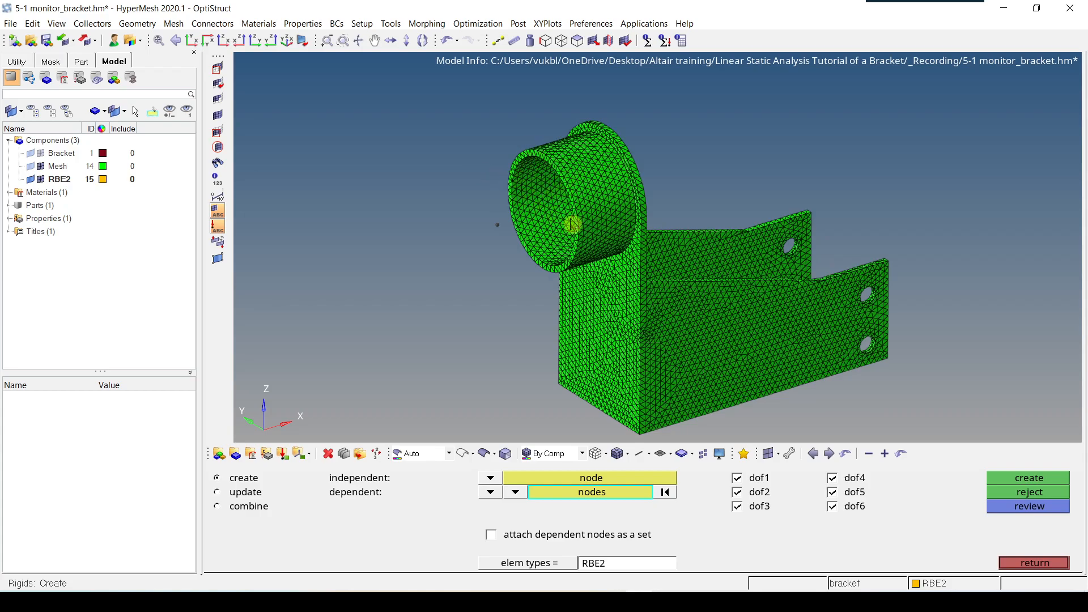
scroll(up, 3)
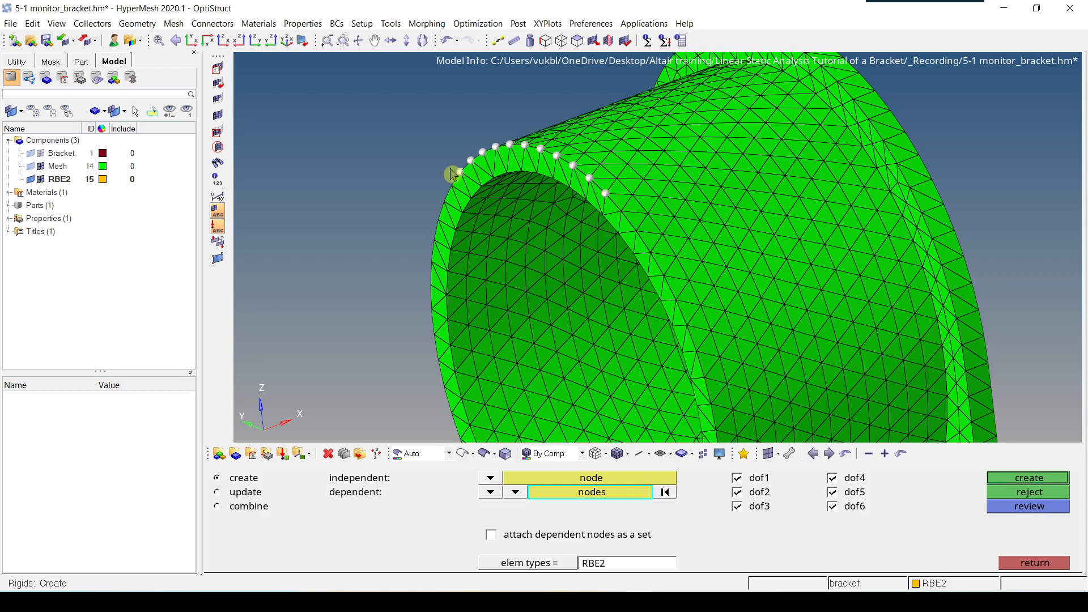
mouse_move(703, 296)
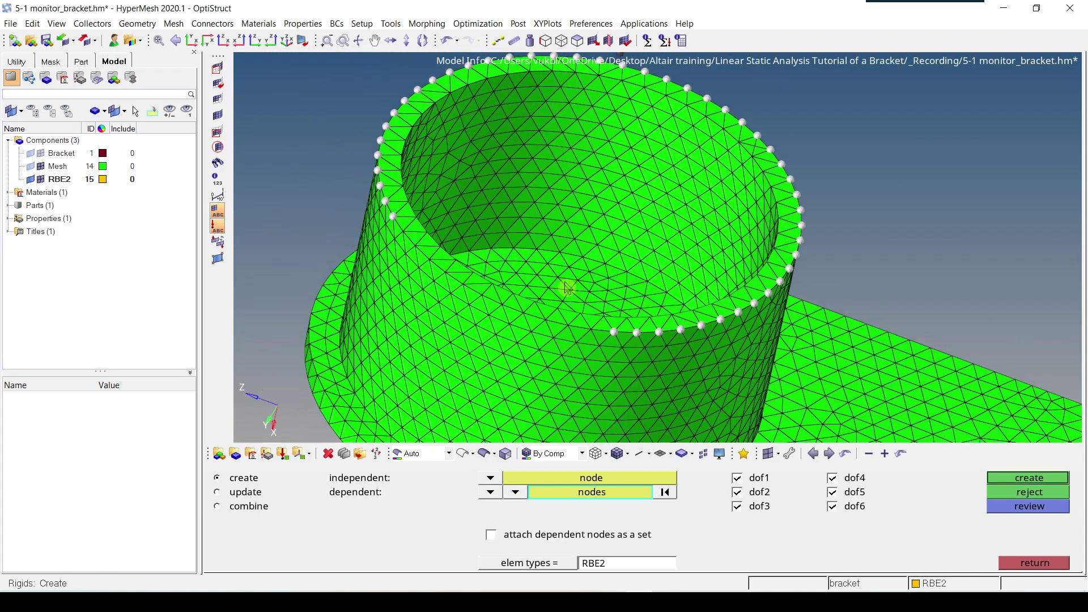
scroll(up, 3)
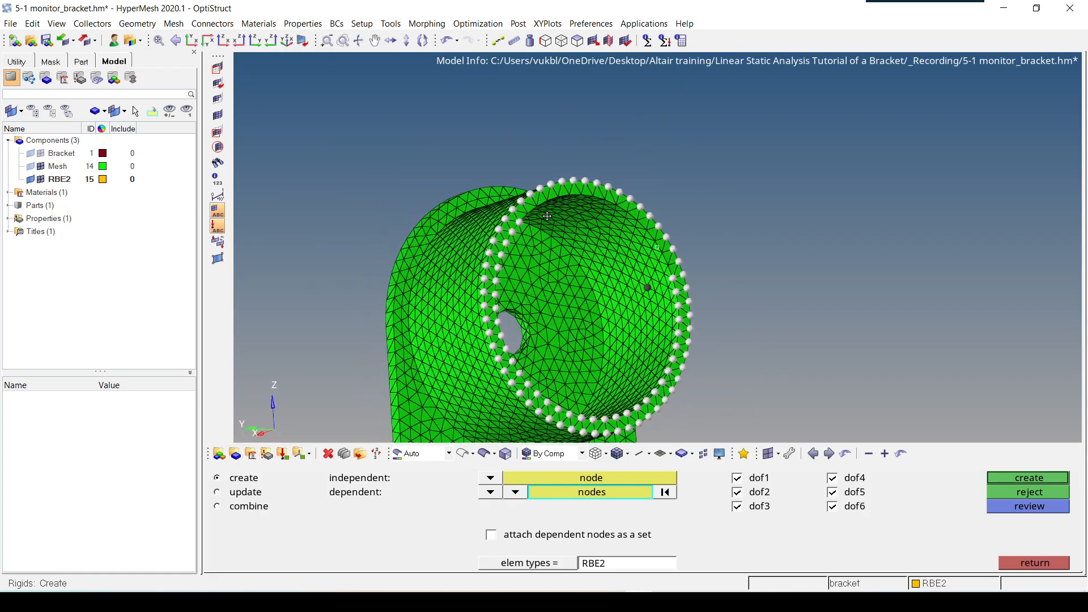
scroll(up, 3)
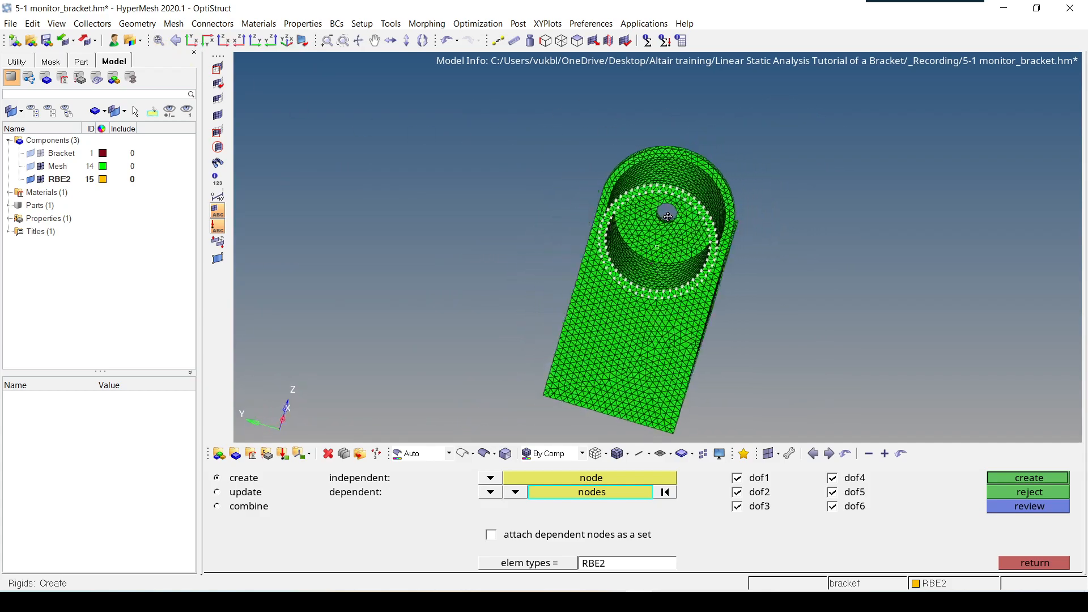
Create the RBE2 rigid spider from the centre node to every rim node.
scroll(up, 3)
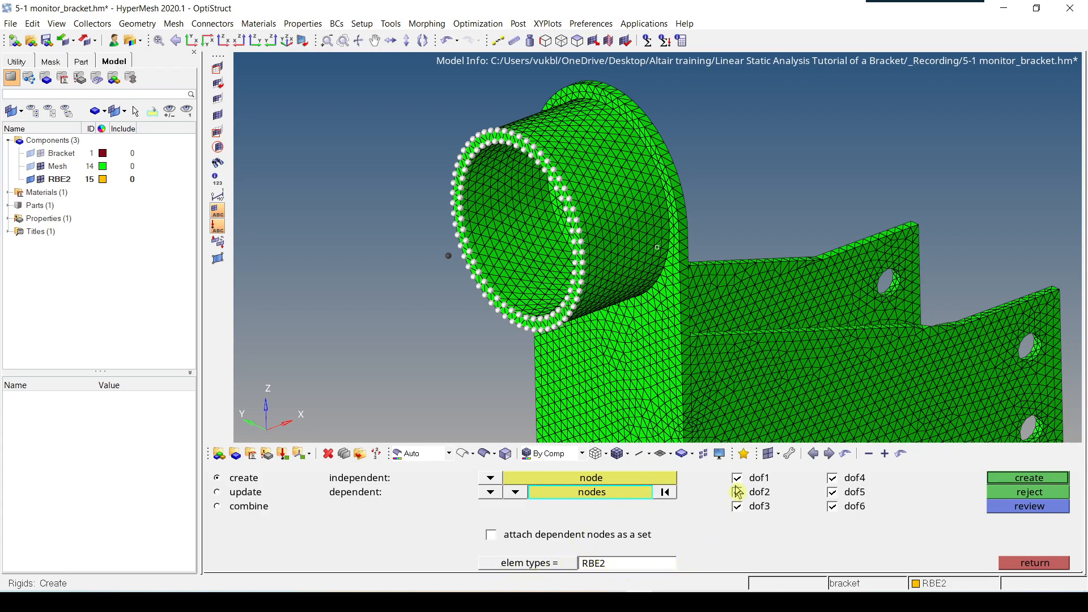
mouse_move(769, 484)
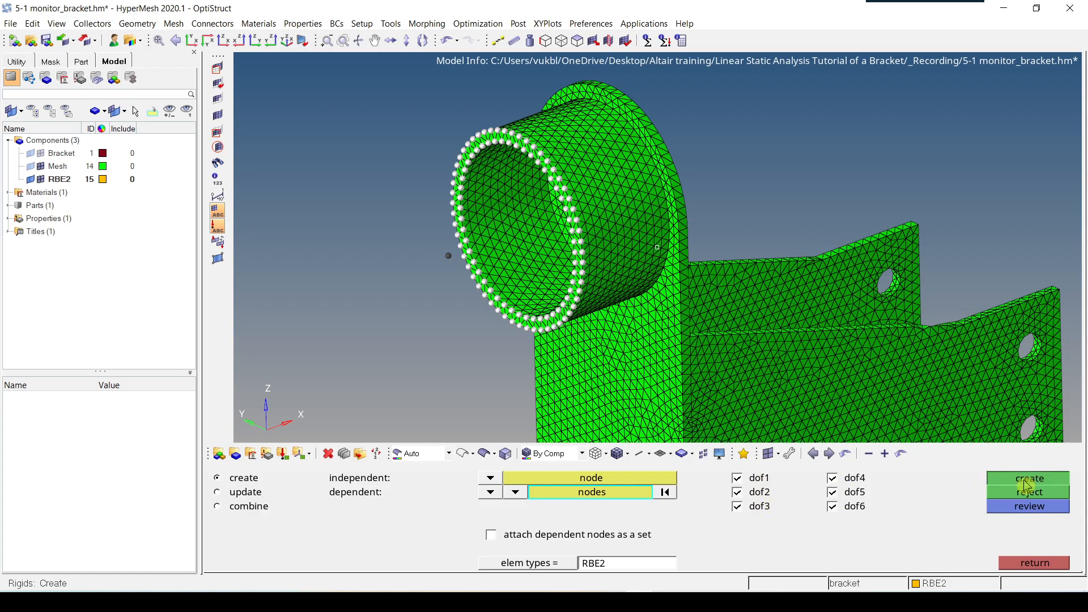
click(1029, 477)
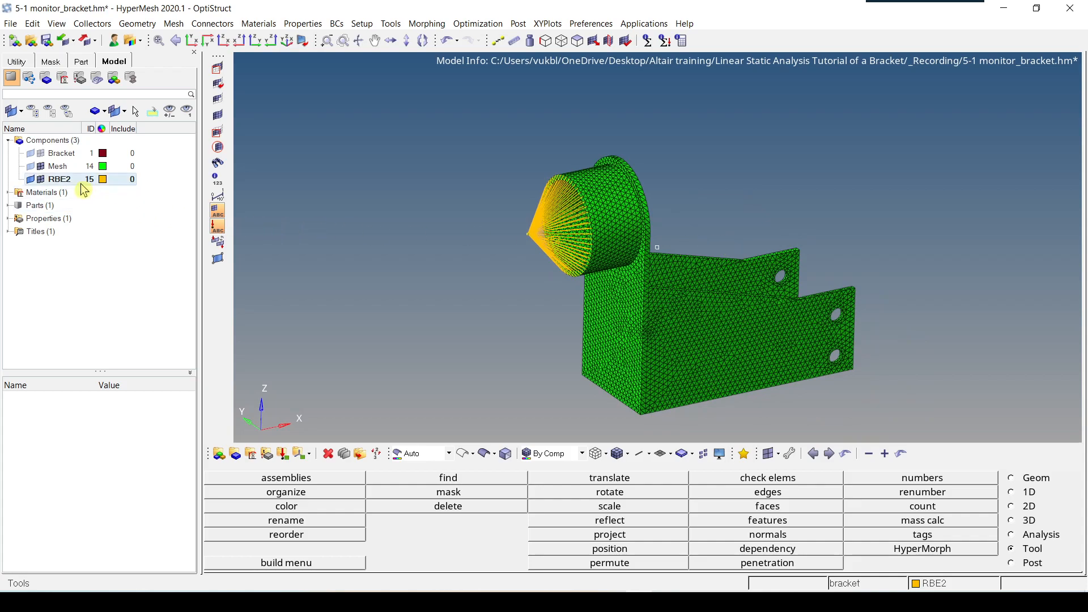
mouse_move(87, 182)
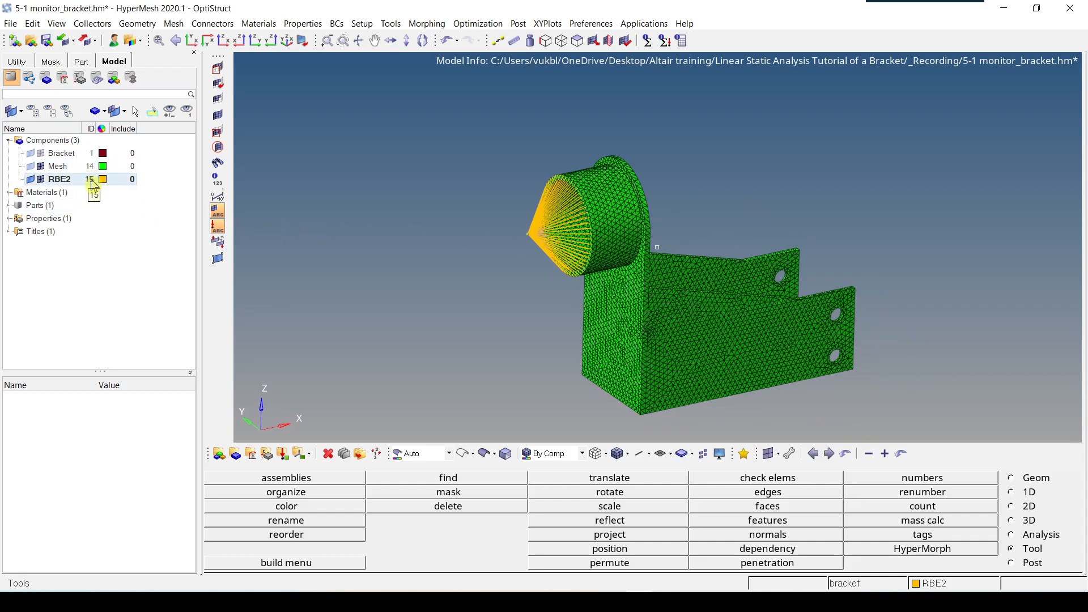